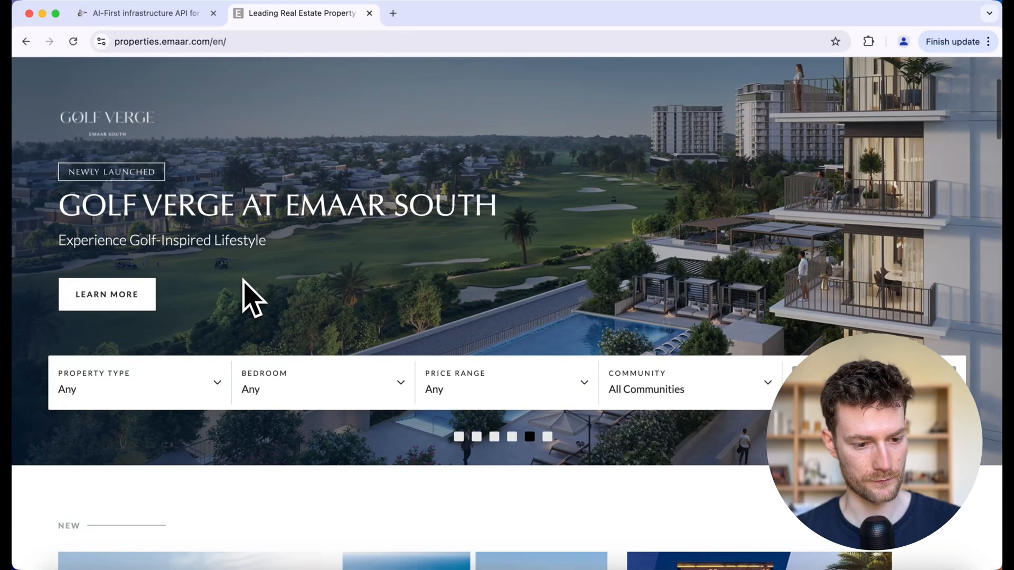
- Load the Emaar /en/property-search/ page listing all 312 units, then switch to Trieve
scroll(down, 3)
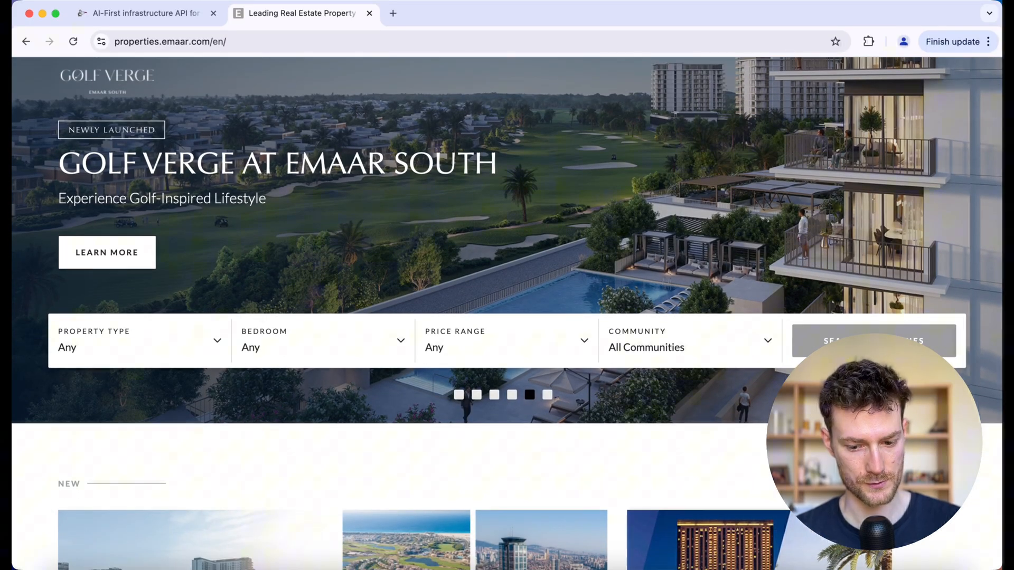
mouse_move(195, 283)
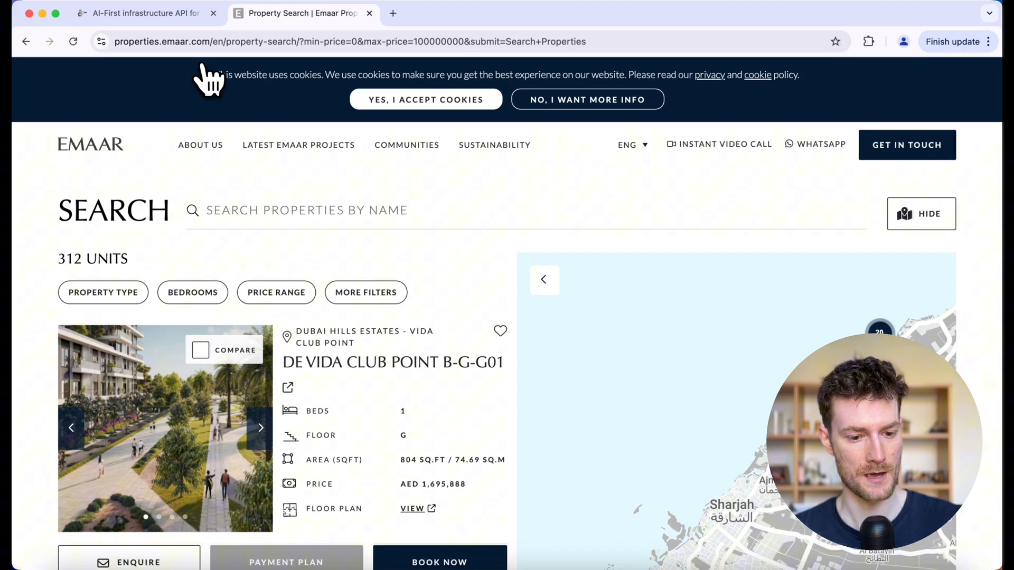
click(346, 41)
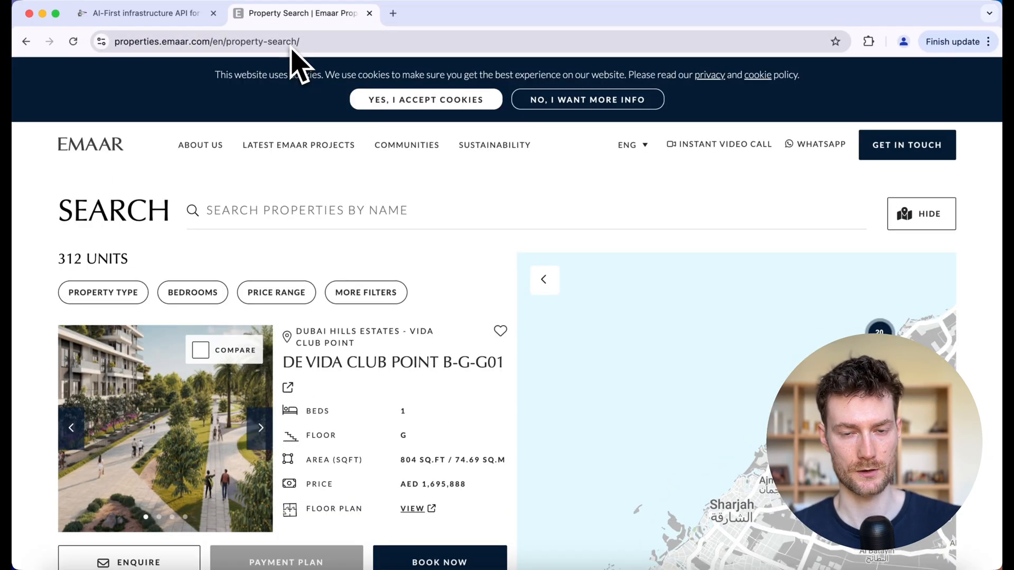
mouse_move(124, 272)
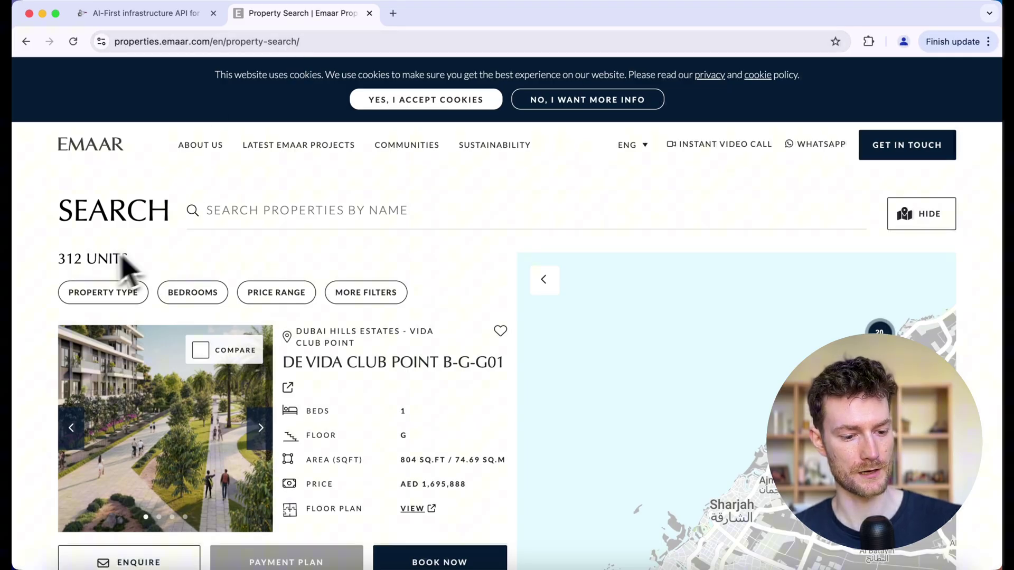
mouse_move(96, 249)
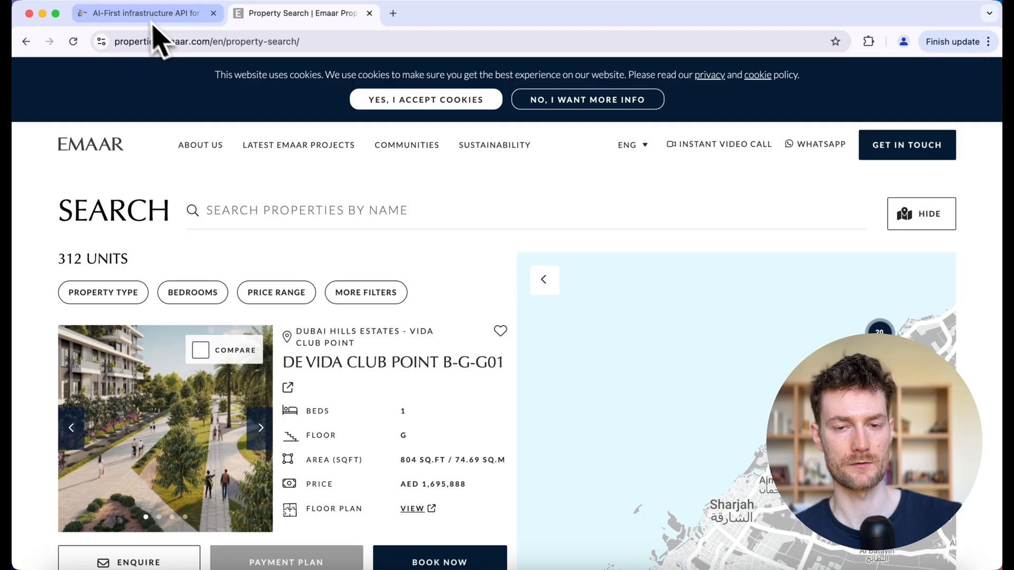
click(148, 13)
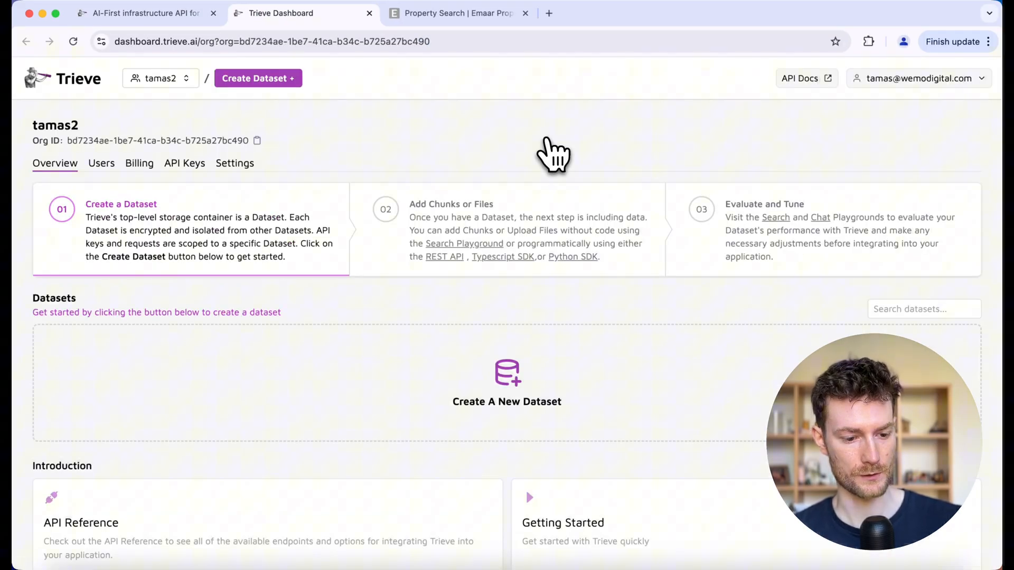
- Create an empty Trieve dataset named 'emaar-properties' and open its overview
scroll(down, 3)
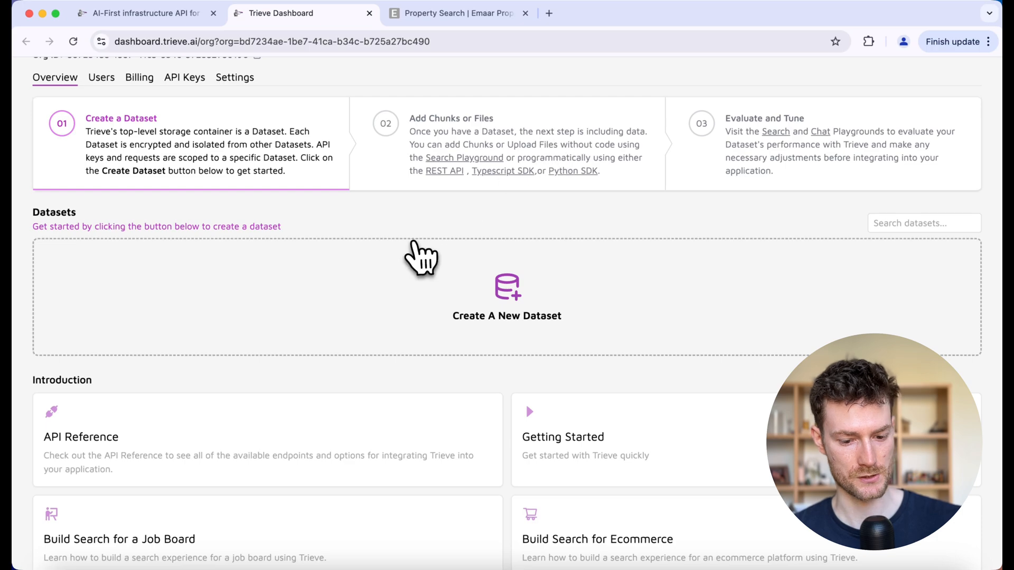
click(507, 293)
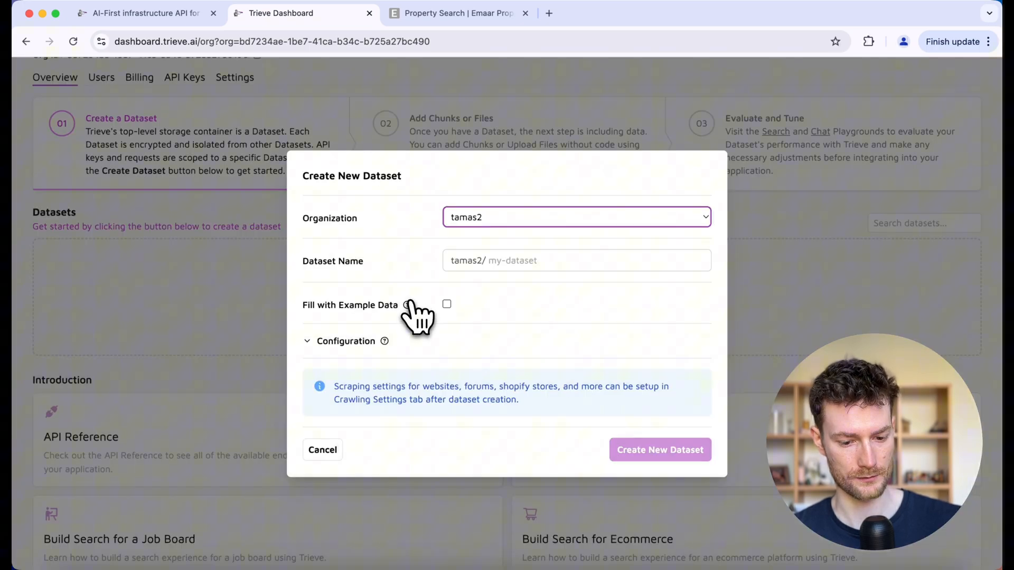
click(575, 260)
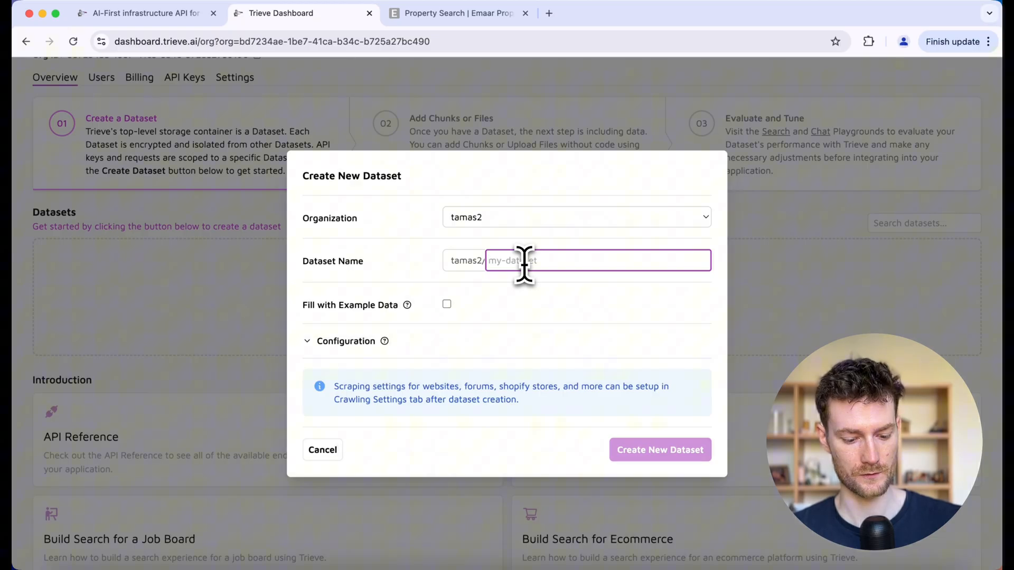
text(emaar-properties)
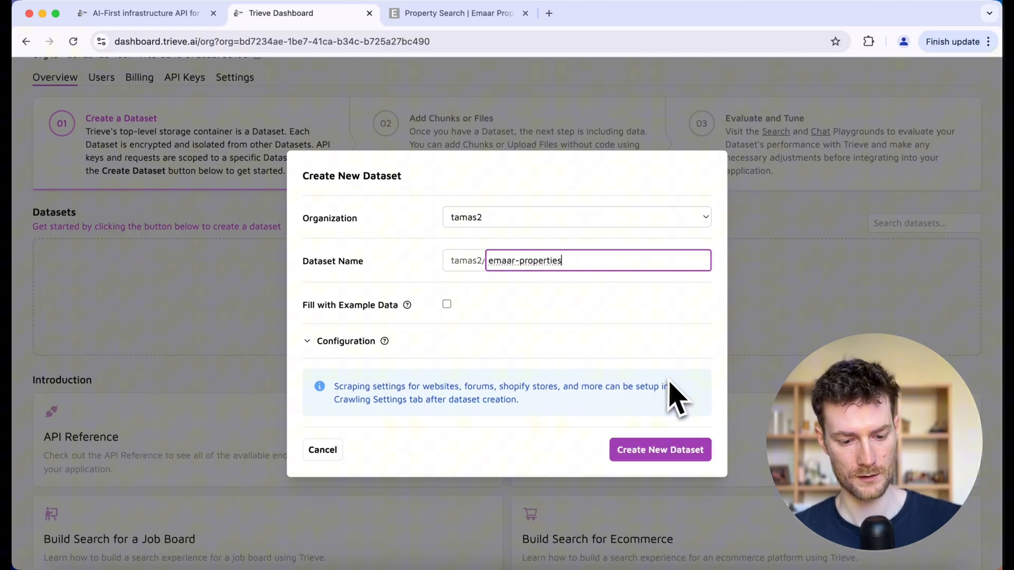
click(661, 450)
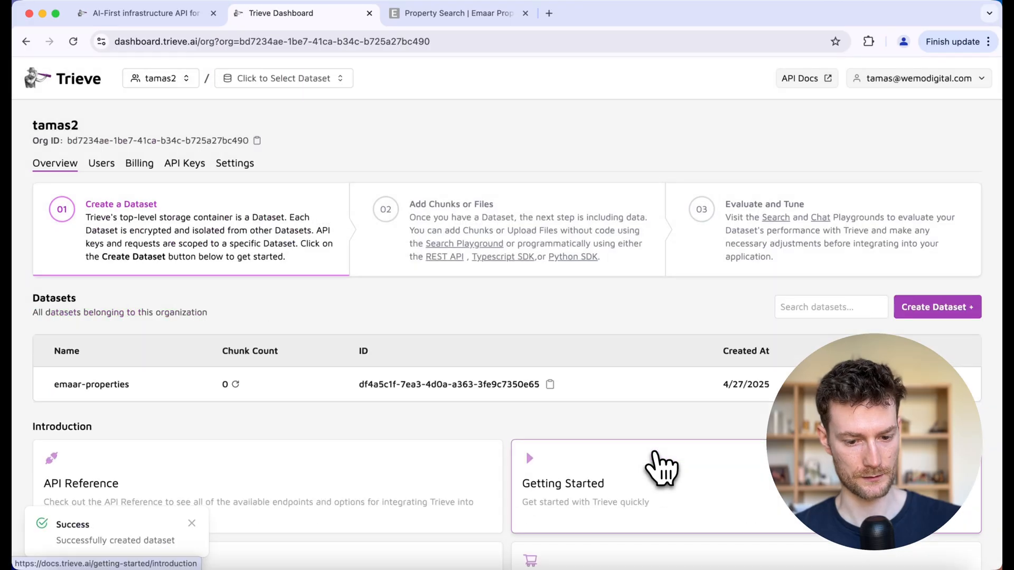
click(91, 384)
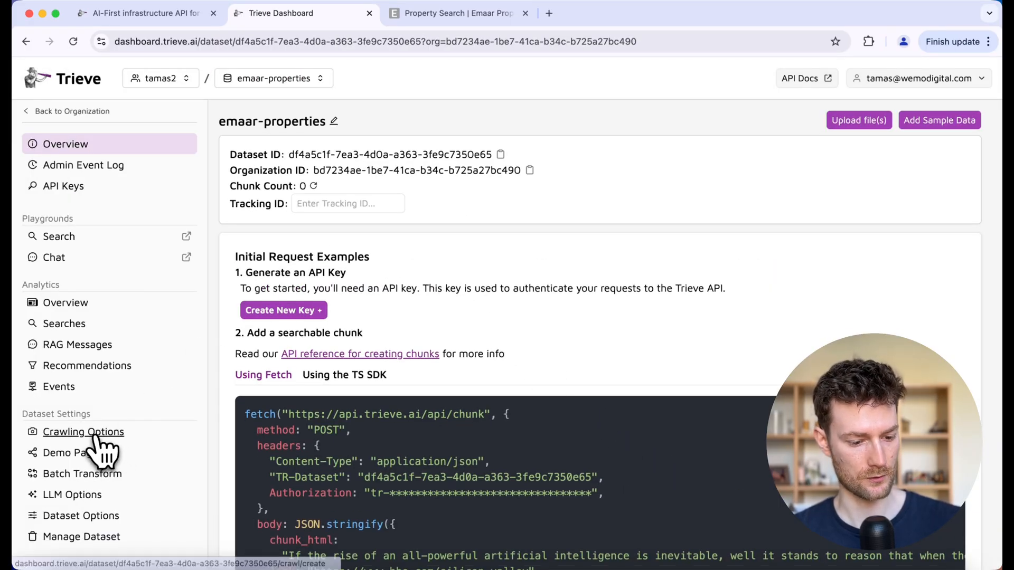
click(83, 432)
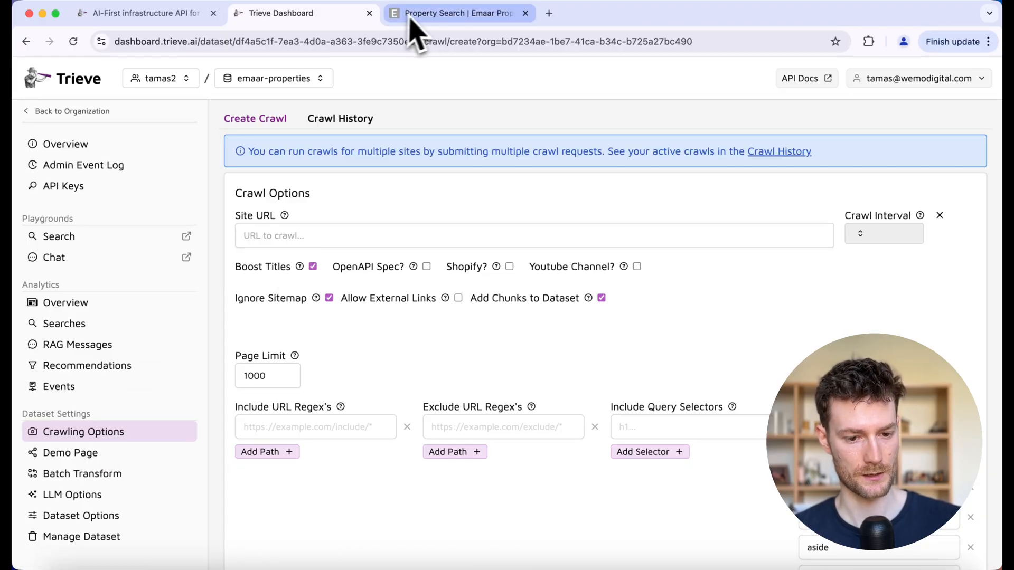
click(454, 13)
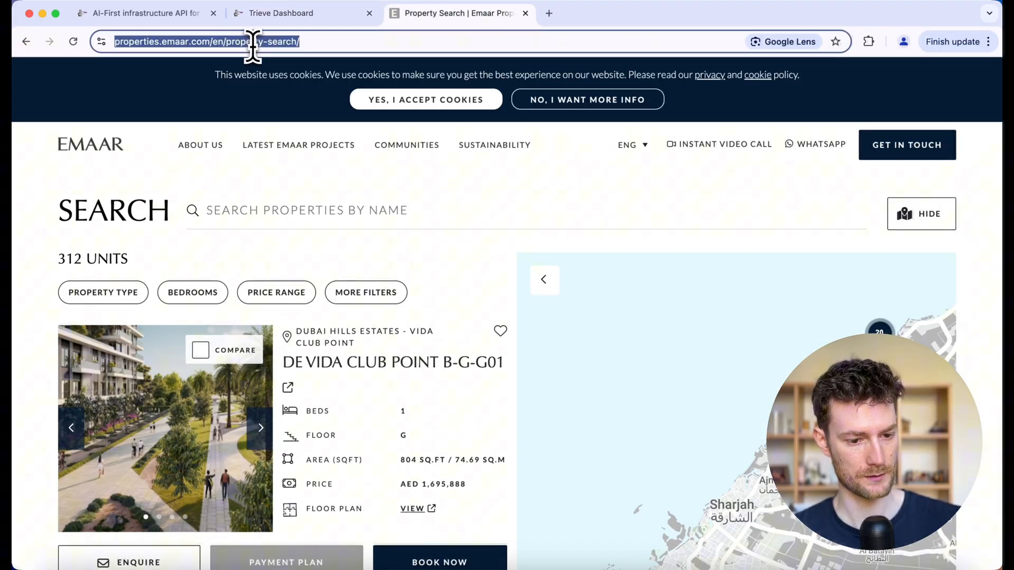
click(280, 13)
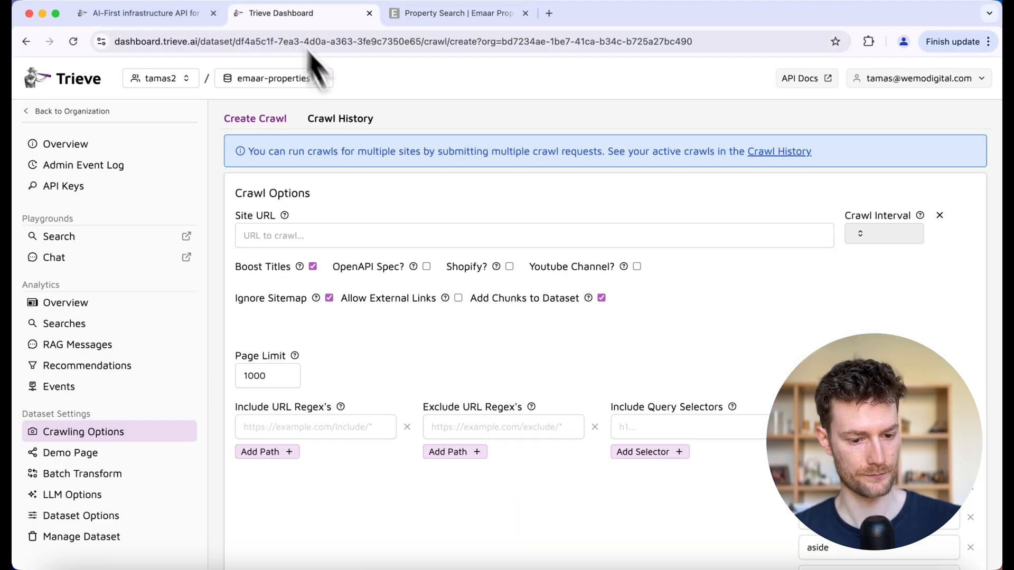
text(https://properties.emaar.com/en/property-search/)
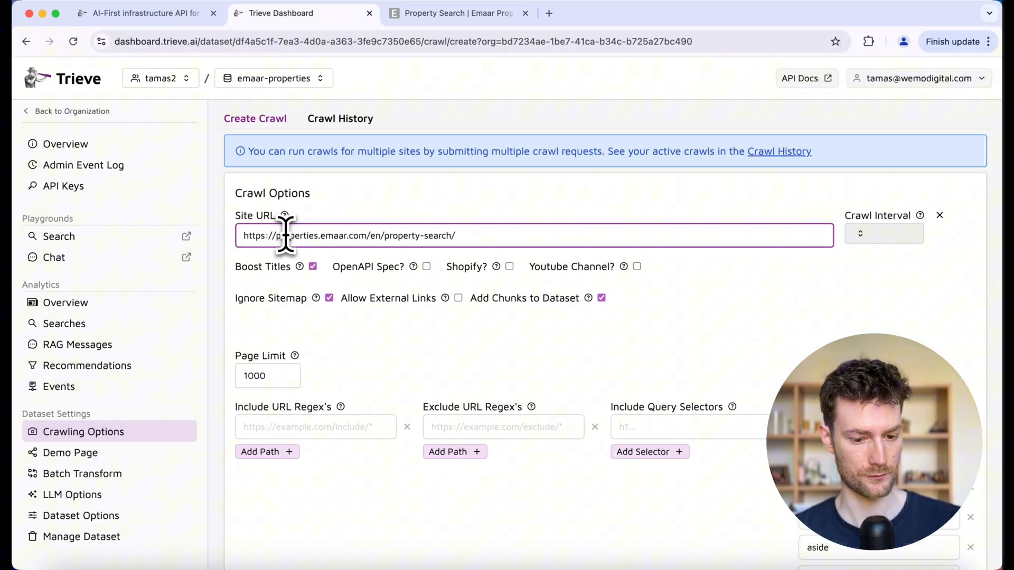
mouse_move(878, 245)
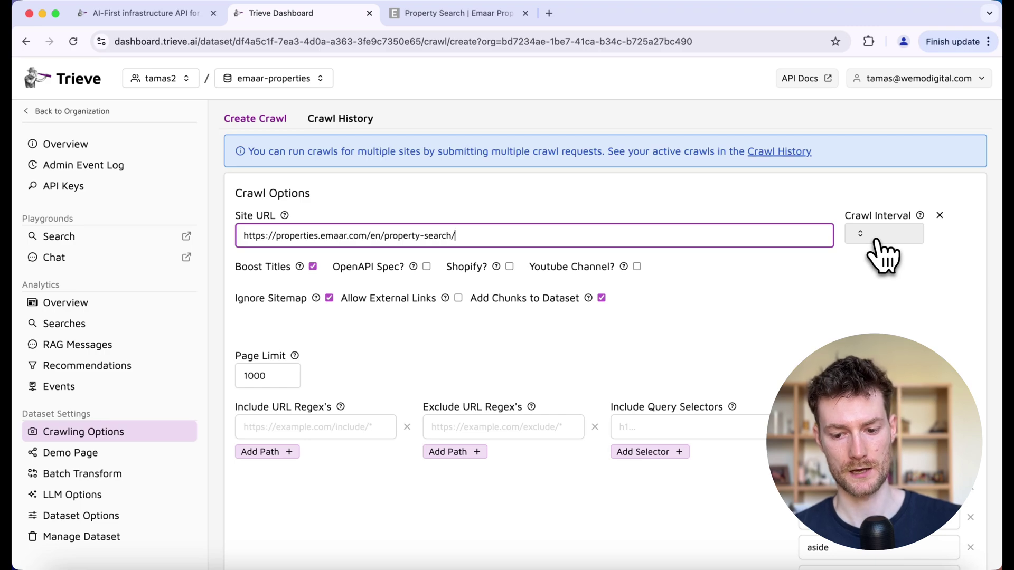
click(883, 234)
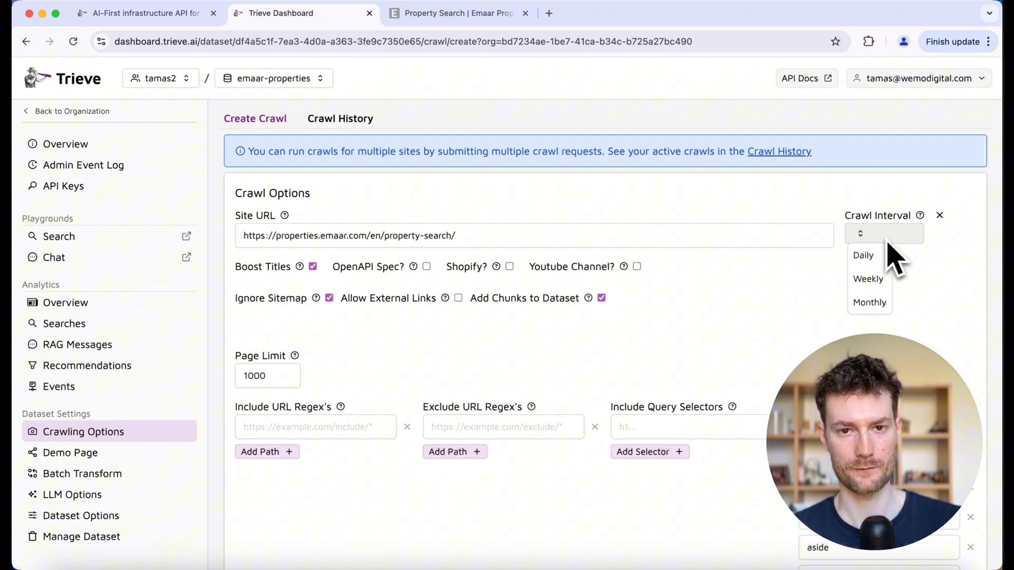
mouse_move(864, 256)
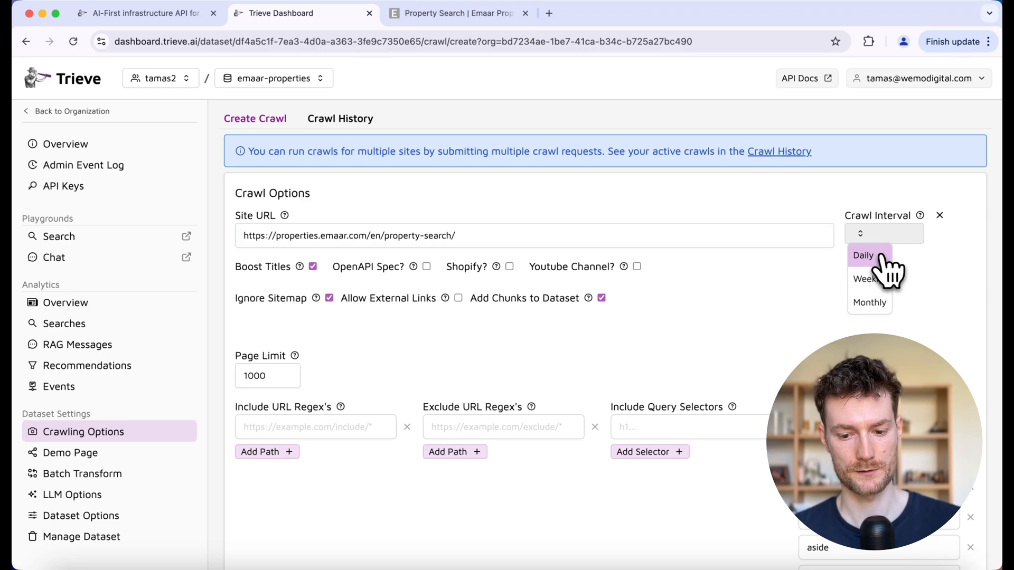
click(864, 255)
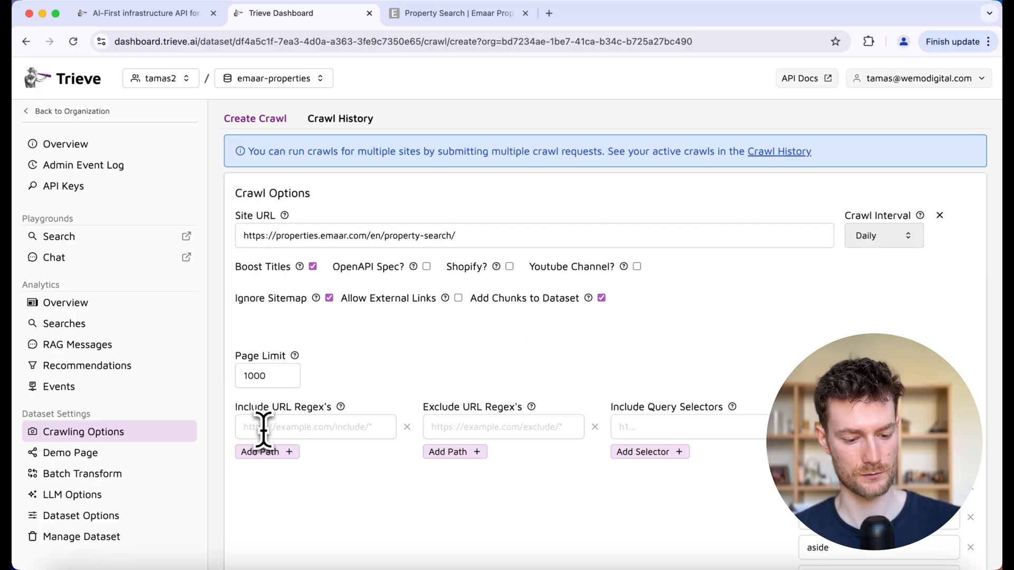
click(315, 427)
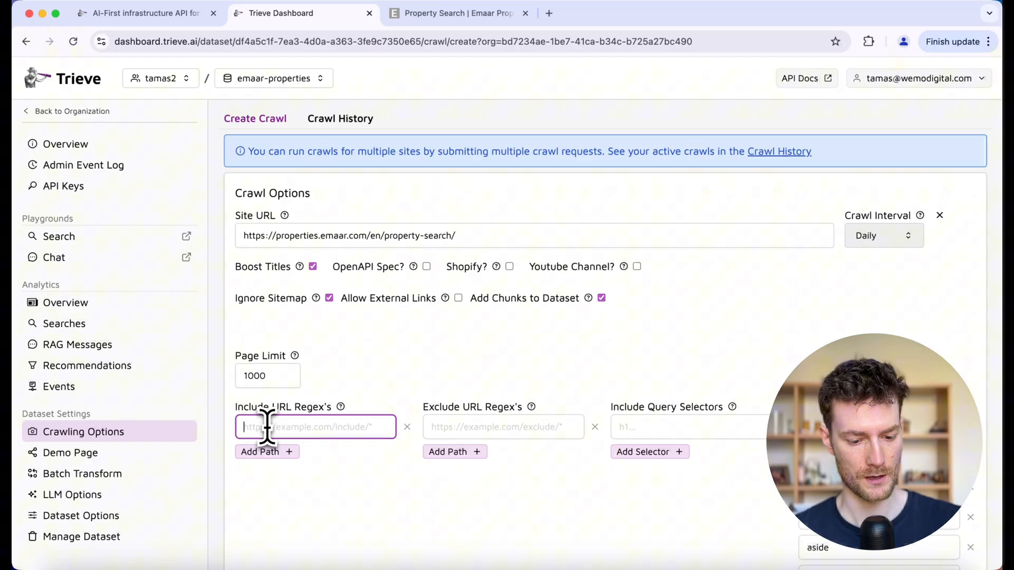
text(https://properties.emaar.com/en/property-search/)
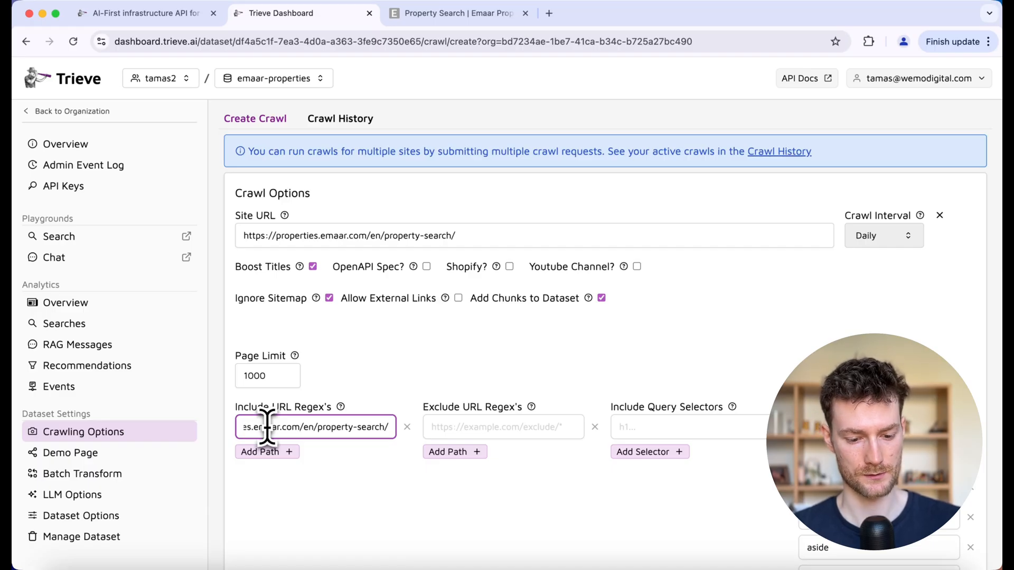
text(*)
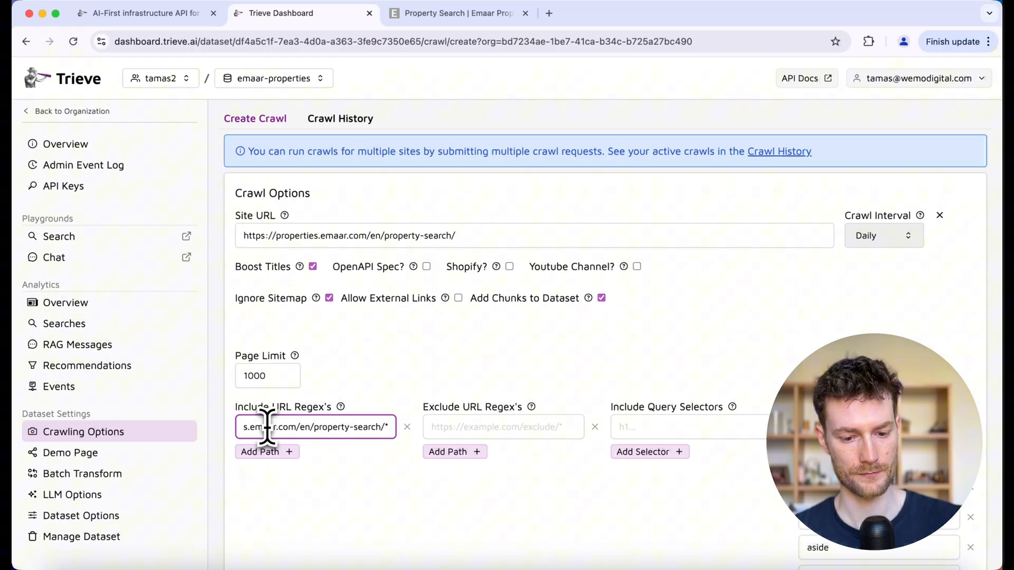
scroll(down, 3)
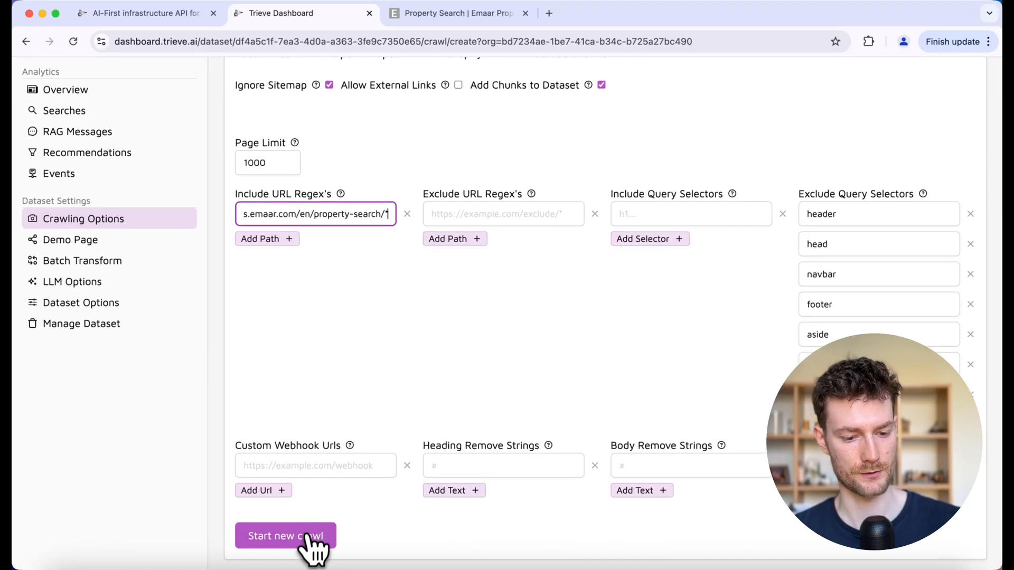
click(286, 536)
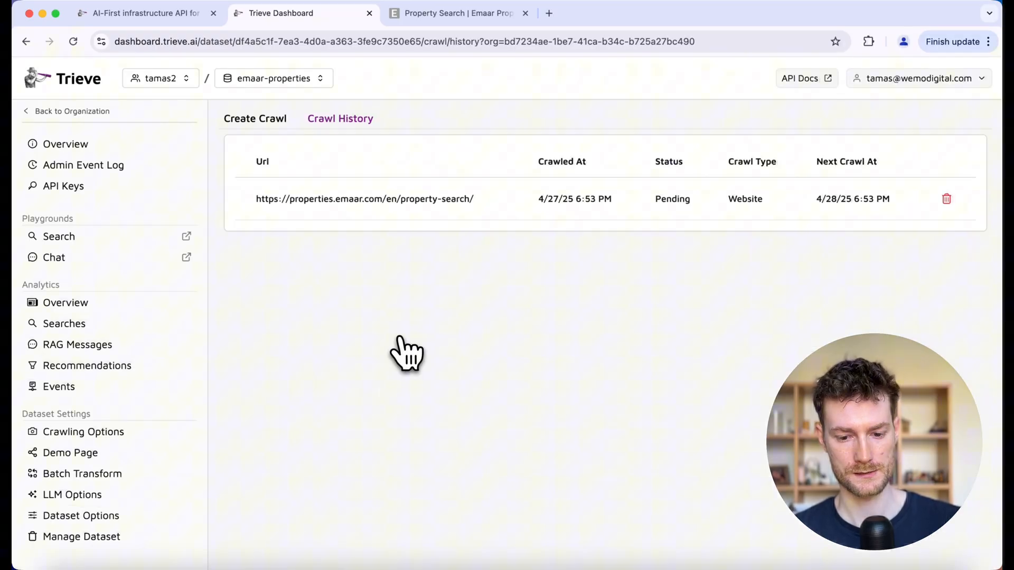
mouse_move(681, 240)
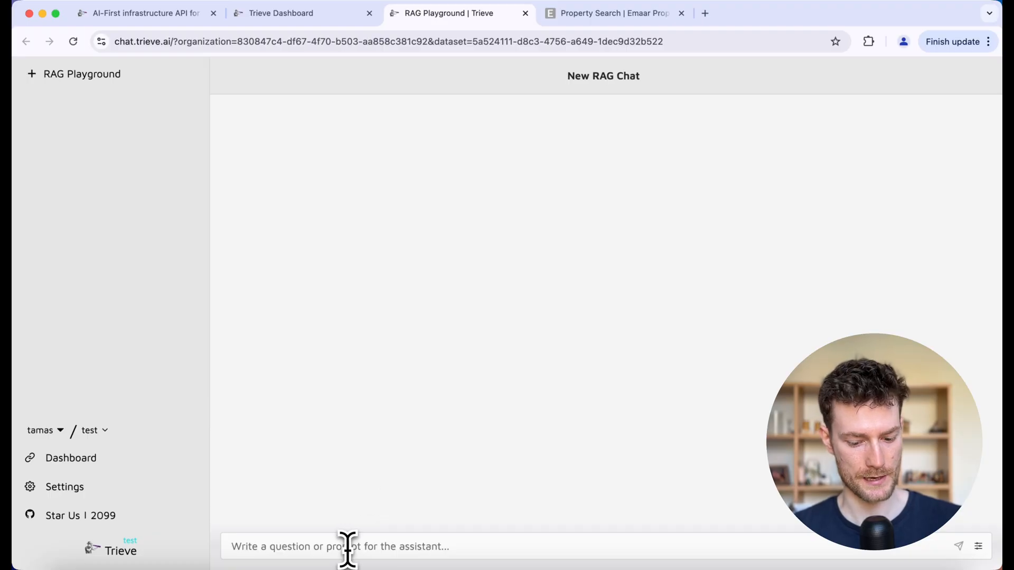
- Type a question asking to recommend a waterfront property in the RAG playground
text(Recommend me)
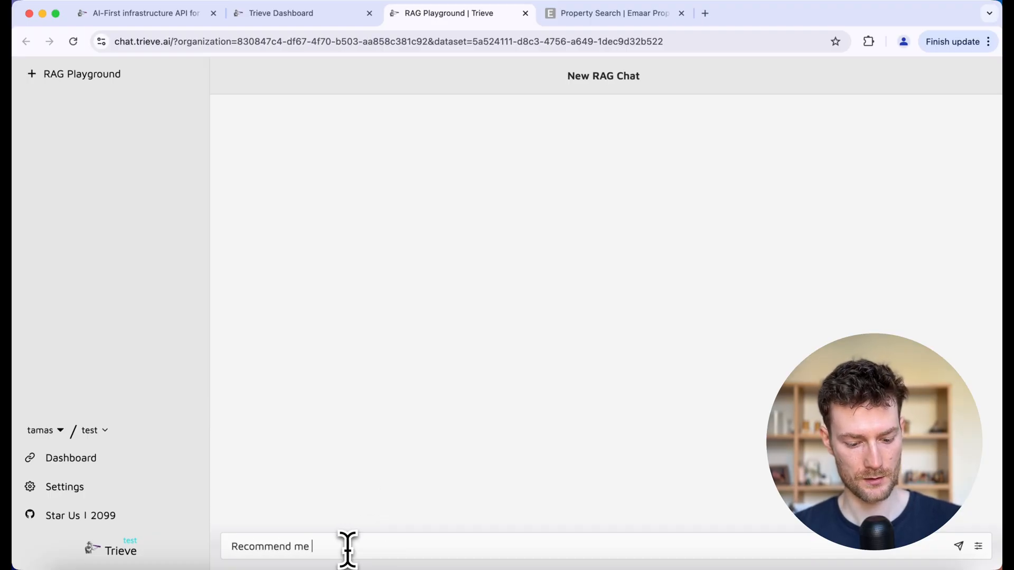
text(a waterfront)
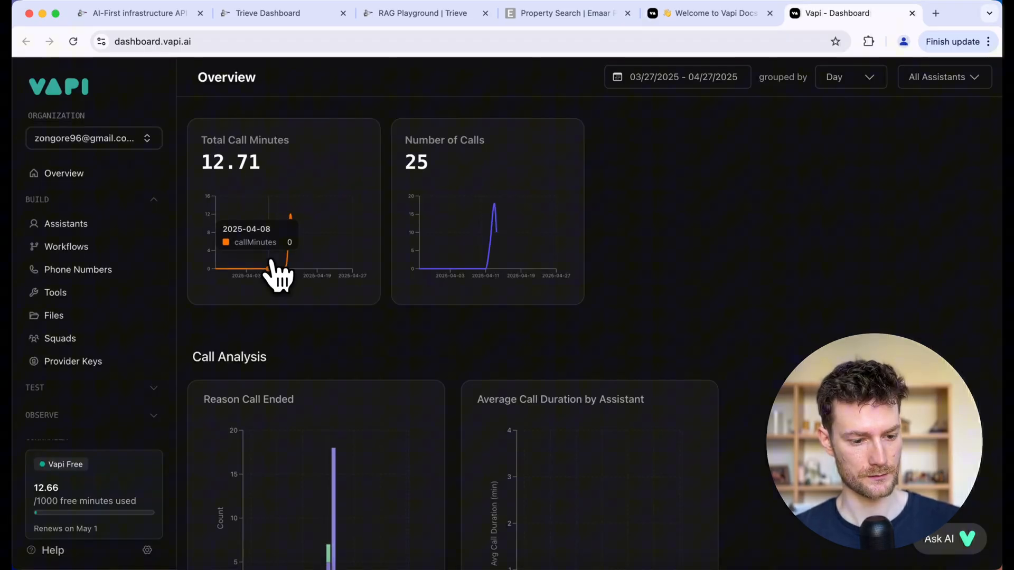
- Give Harry a system prompt to answer from the knowledge base and publish it
click(65, 223)
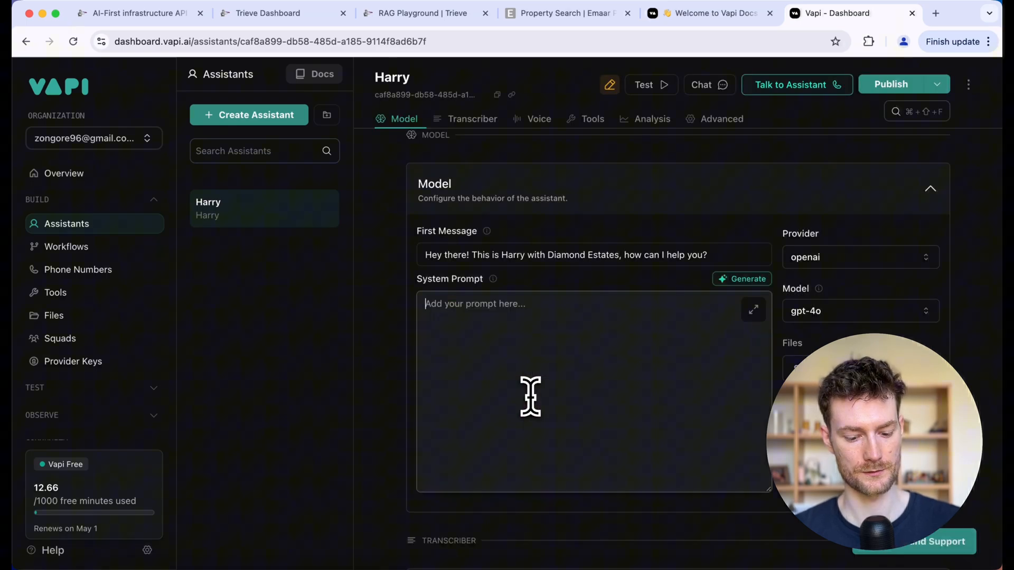
text(Answer to all the questions)
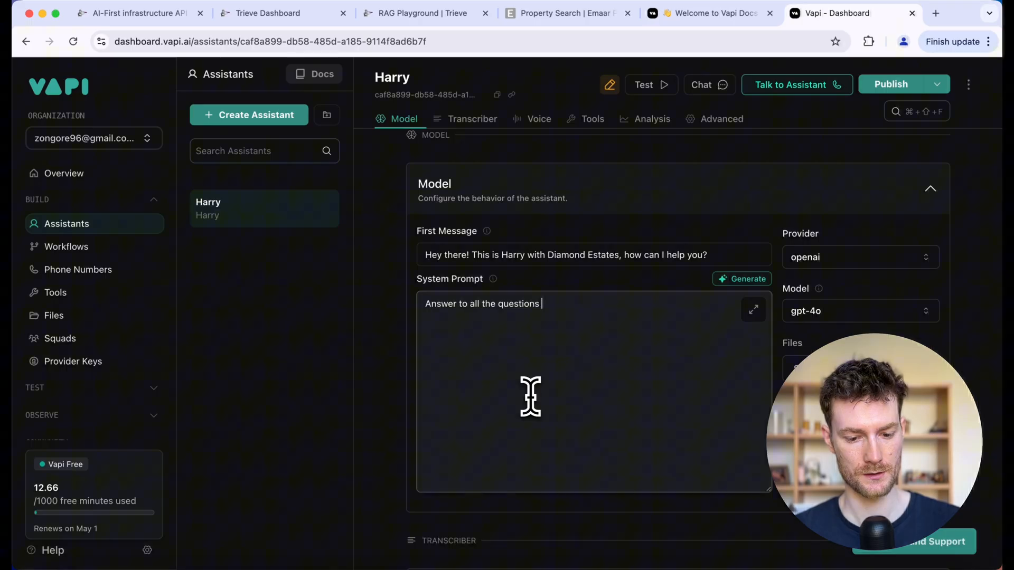
text(from the knowledge b)
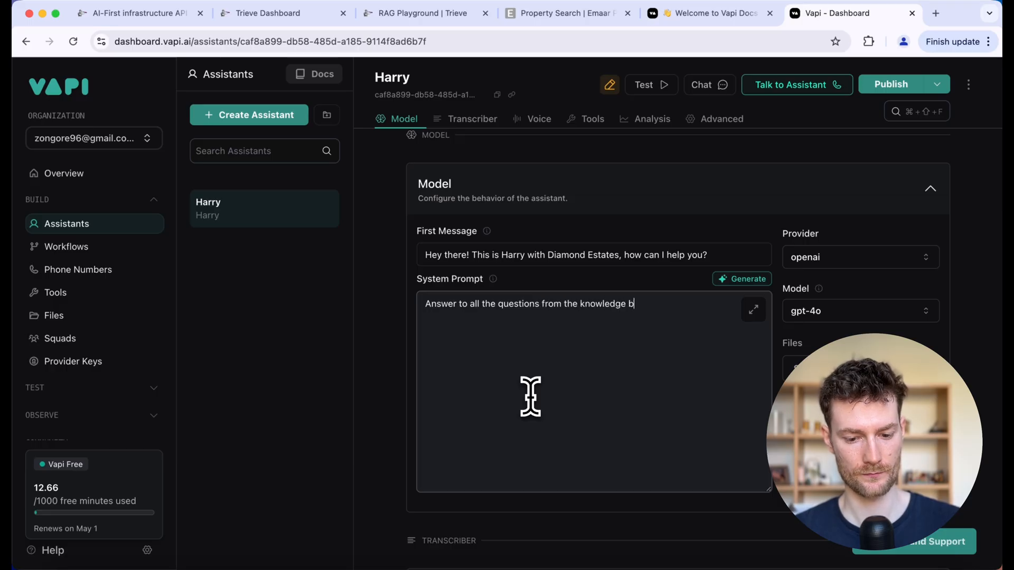
click(895, 85)
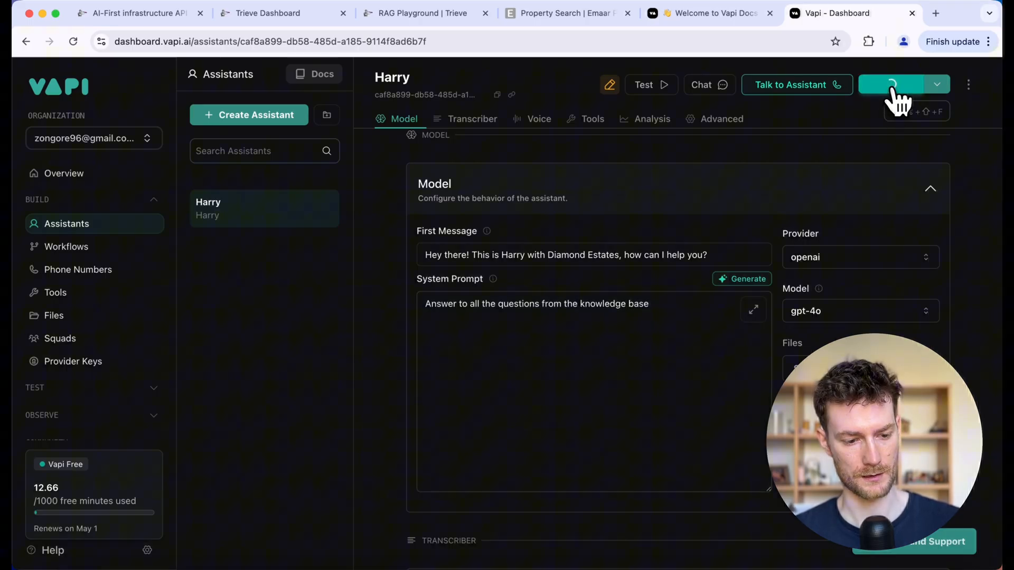
click(891, 84)
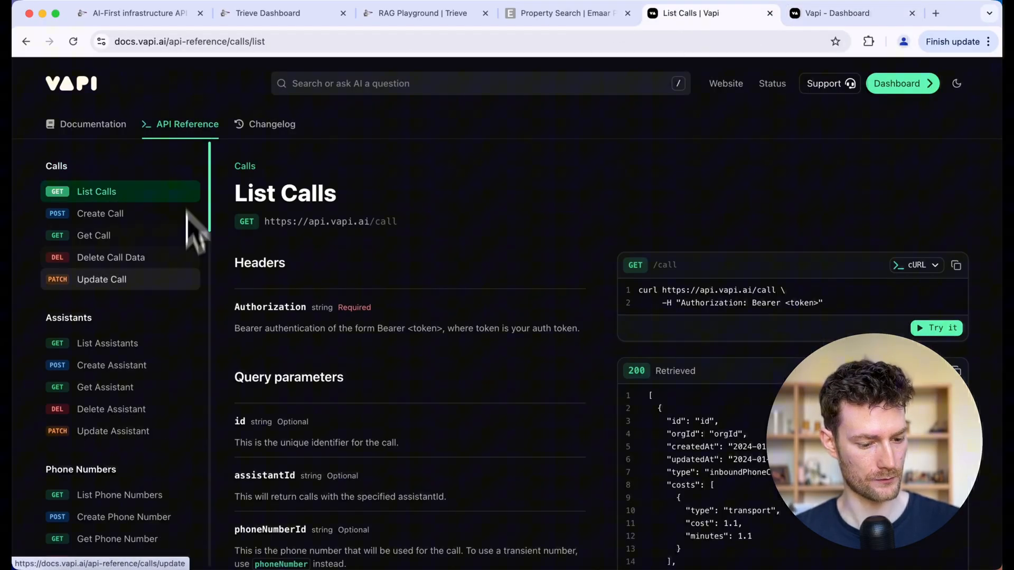
- Enter the Vapi private API key as the bearer token in the request explorer
scroll(down, 3)
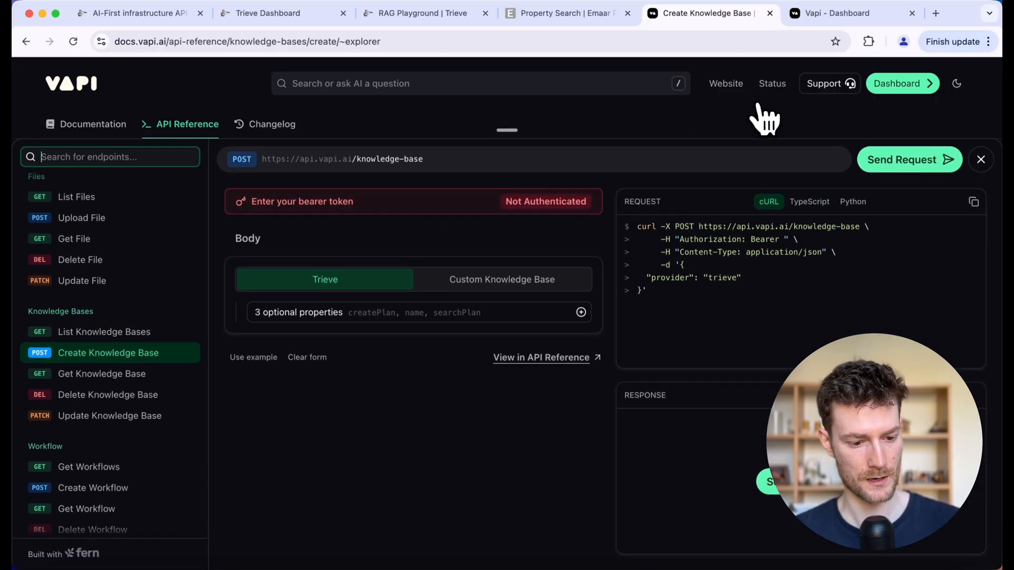
click(835, 13)
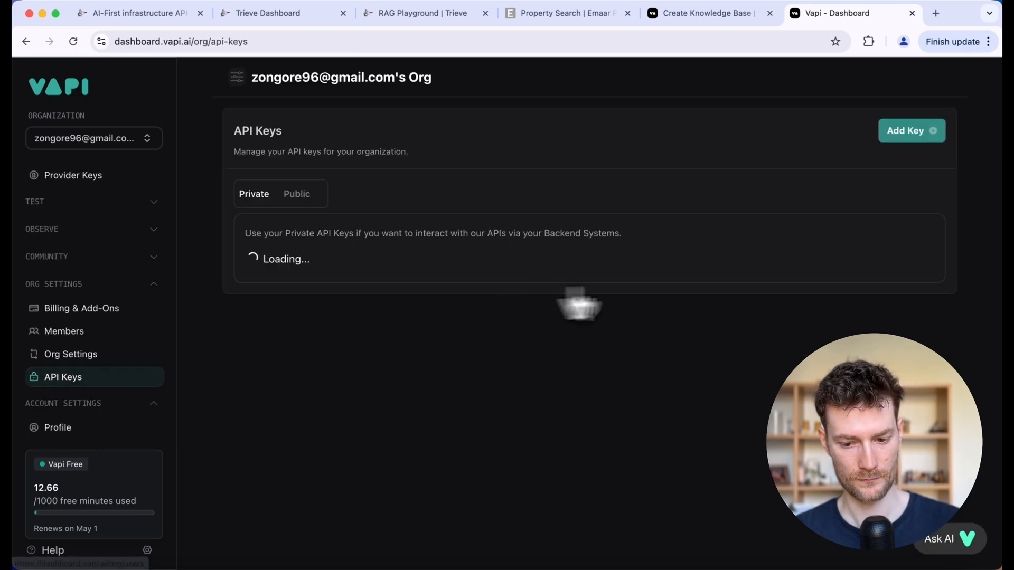
click(698, 14)
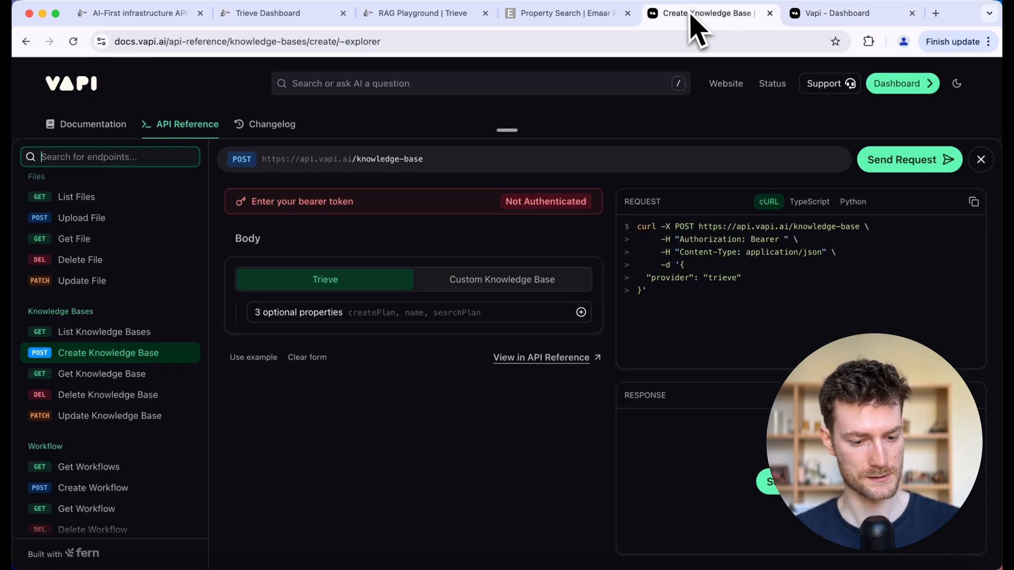
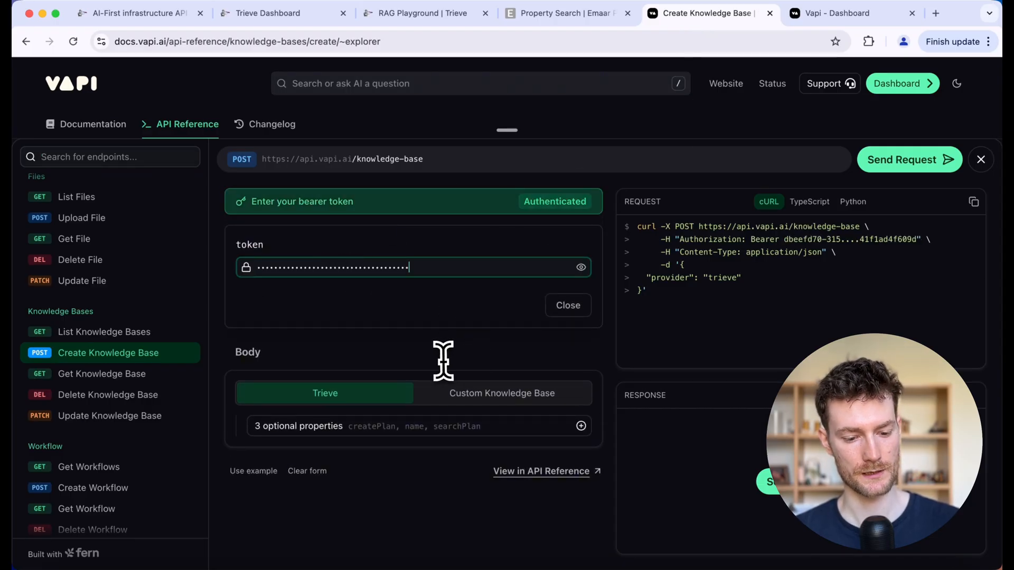
- Add createPlan with the test dataset's ID copied from Trieve as providerId
click(418, 426)
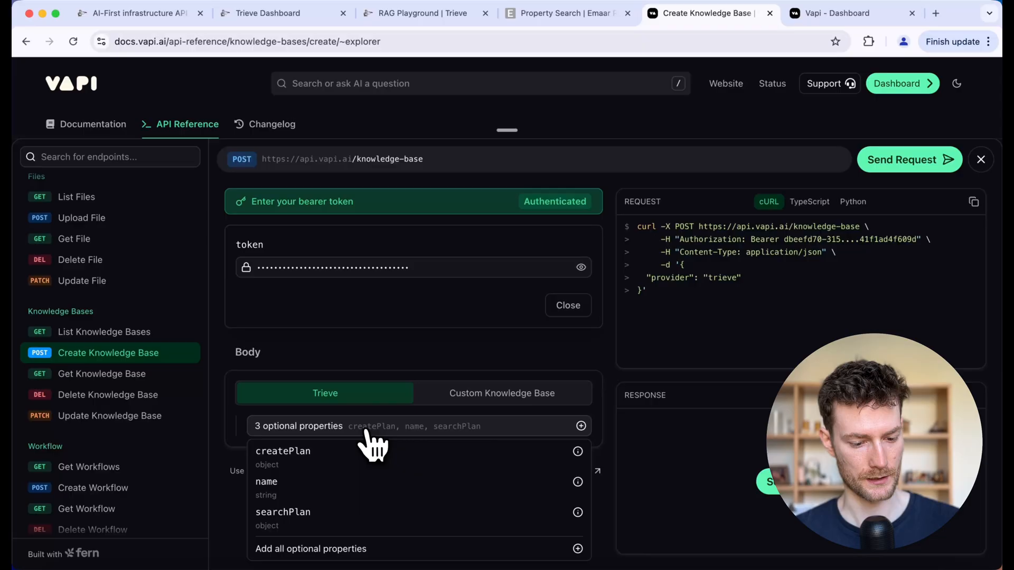
click(282, 451)
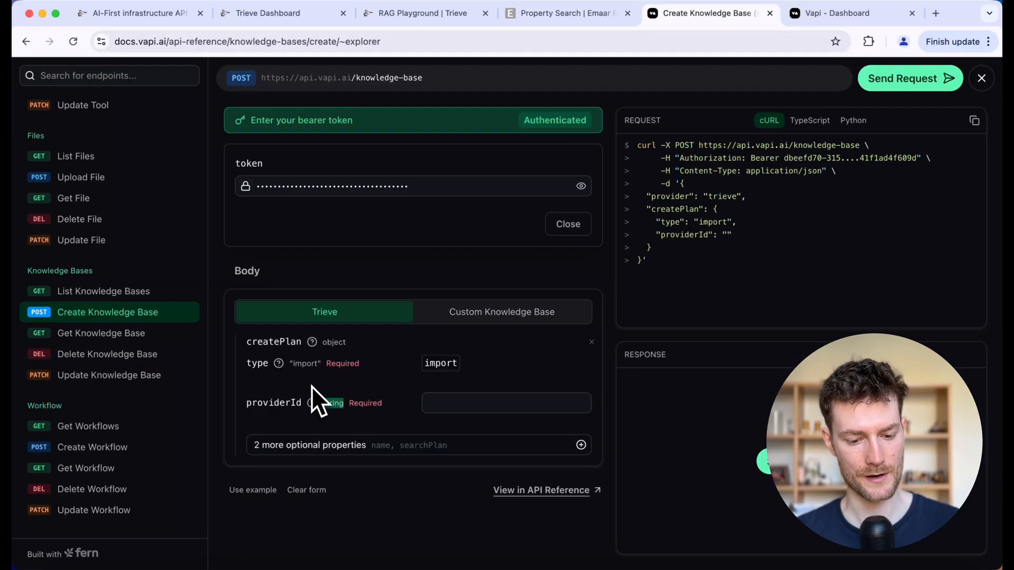
click(506, 403)
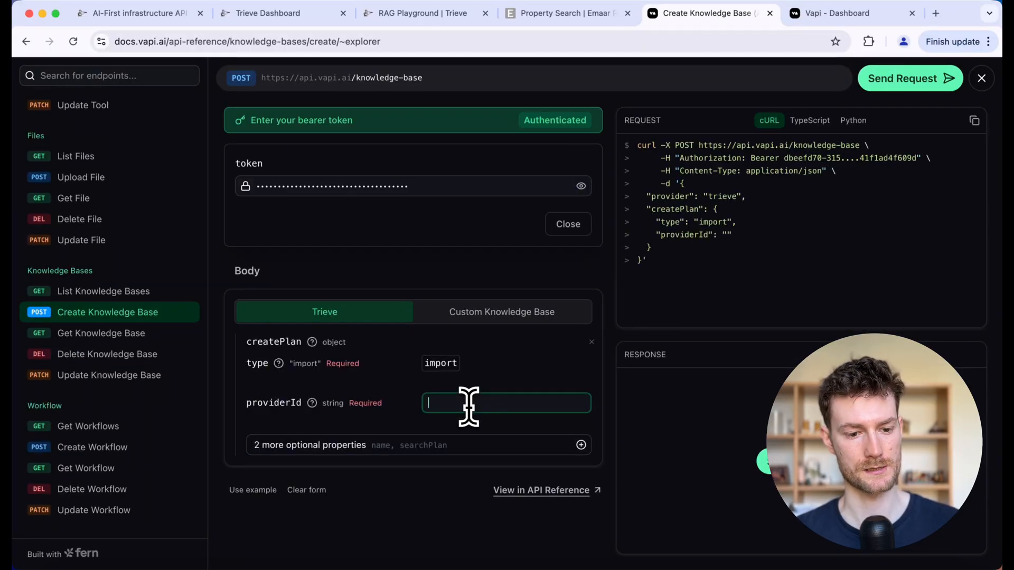
click(272, 13)
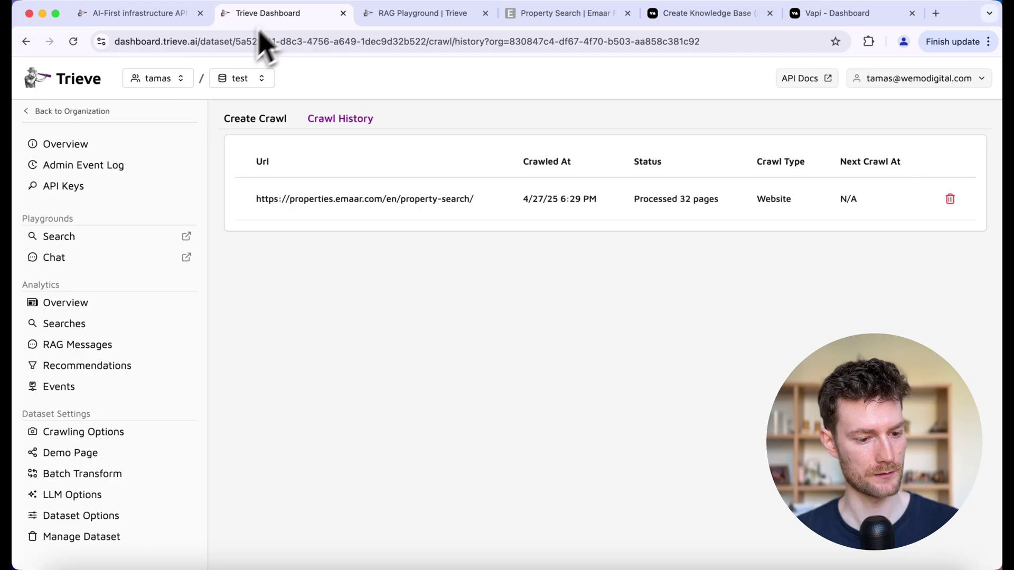
click(65, 144)
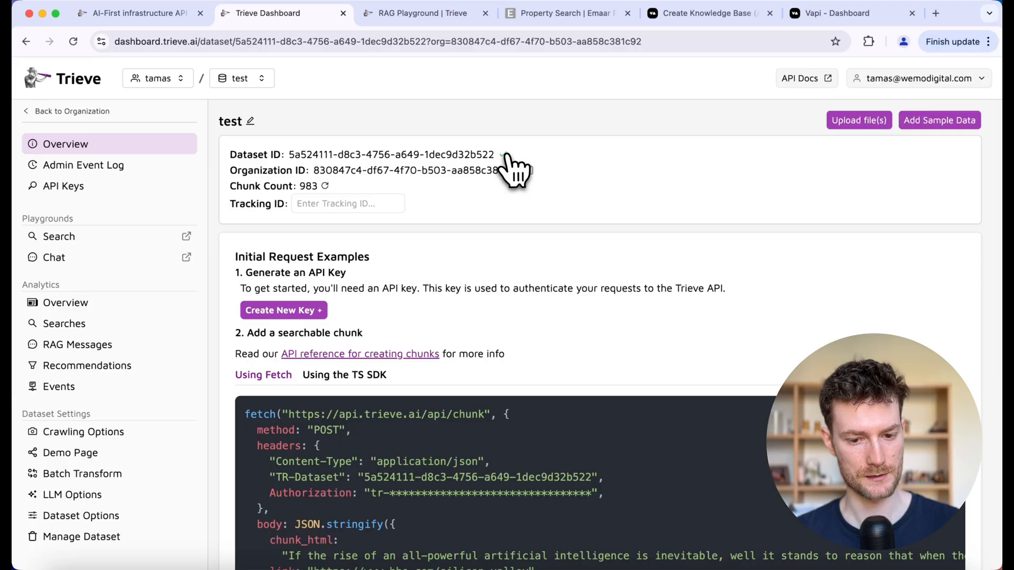
click(829, 13)
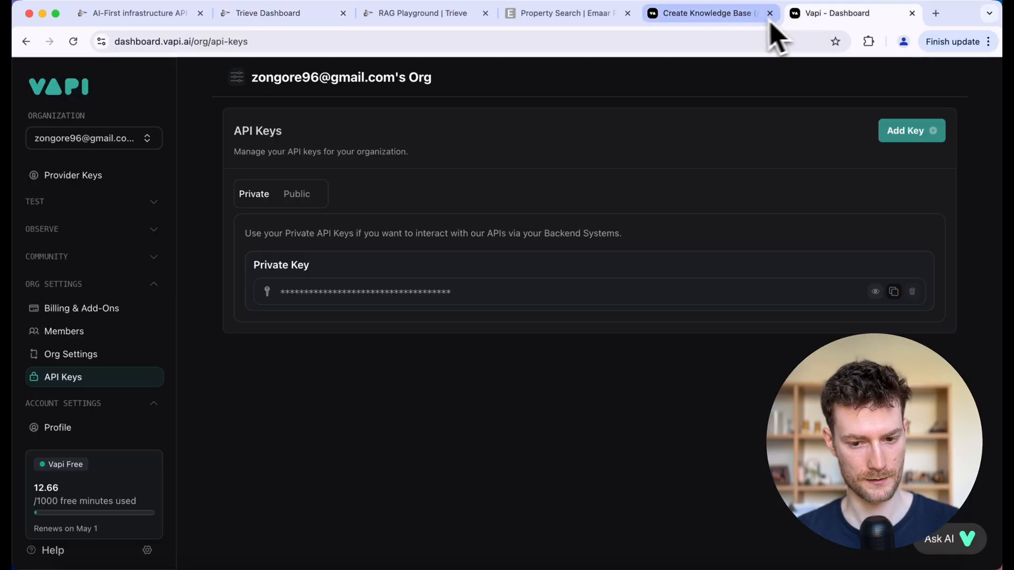
click(710, 13)
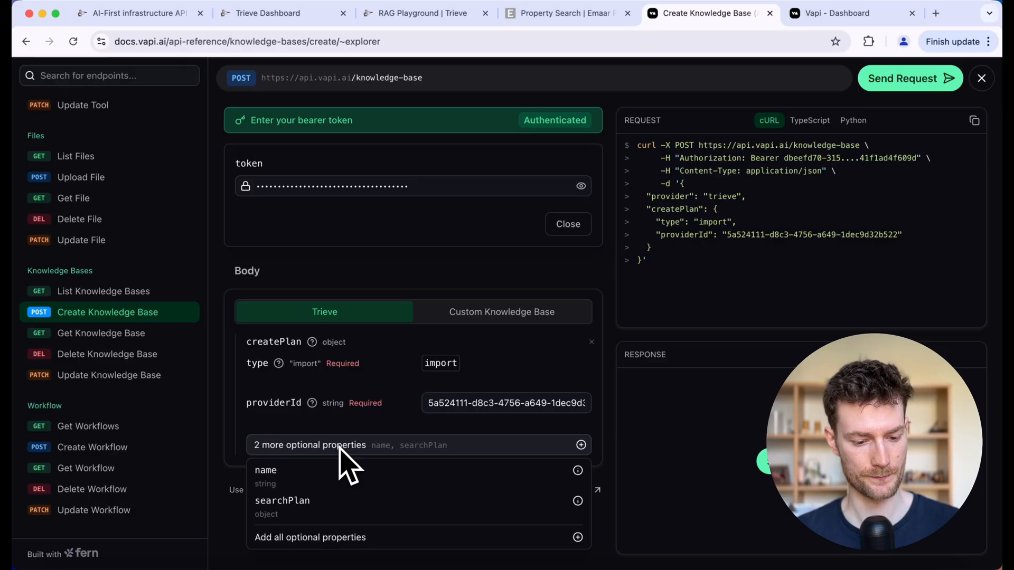
- Add searchPlan with hybrid search and scoreThreshold 0, then send the request
click(282, 500)
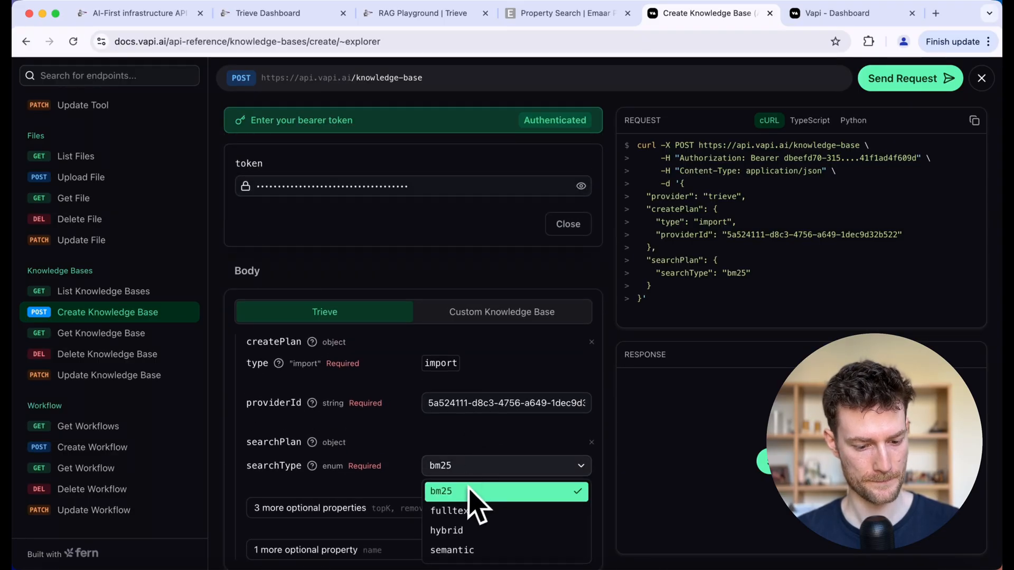
click(446, 530)
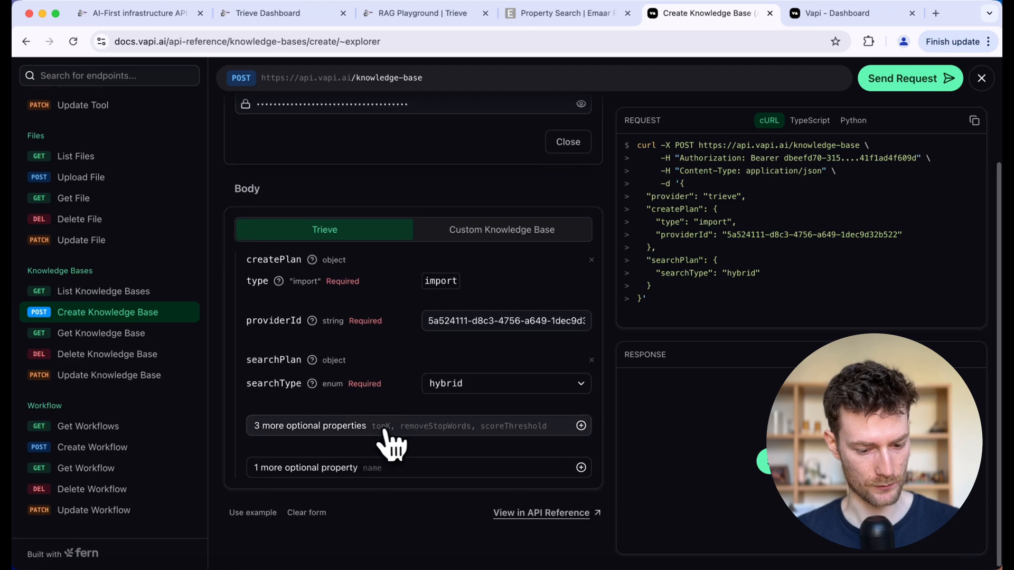
click(581, 426)
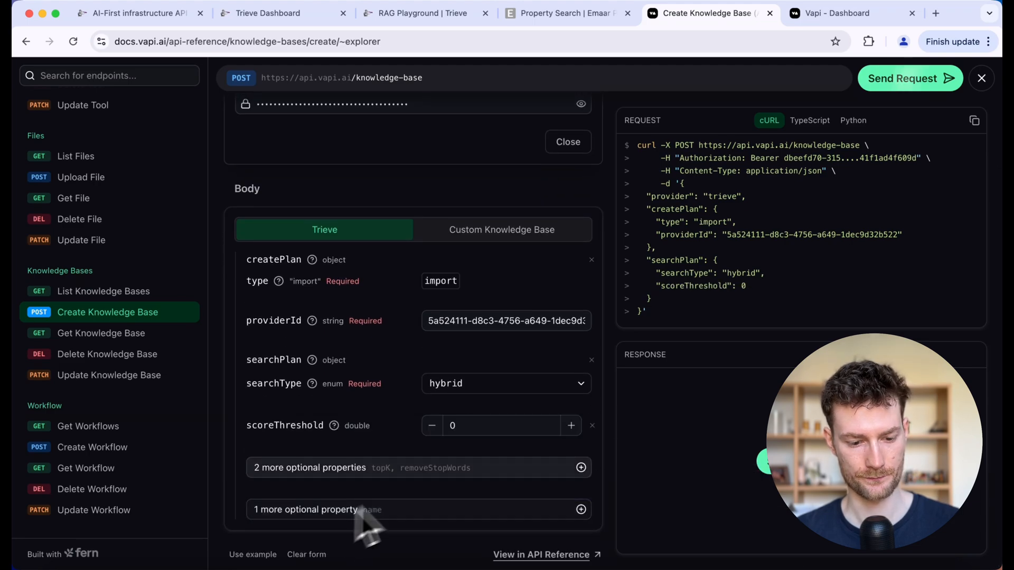
mouse_move(488, 457)
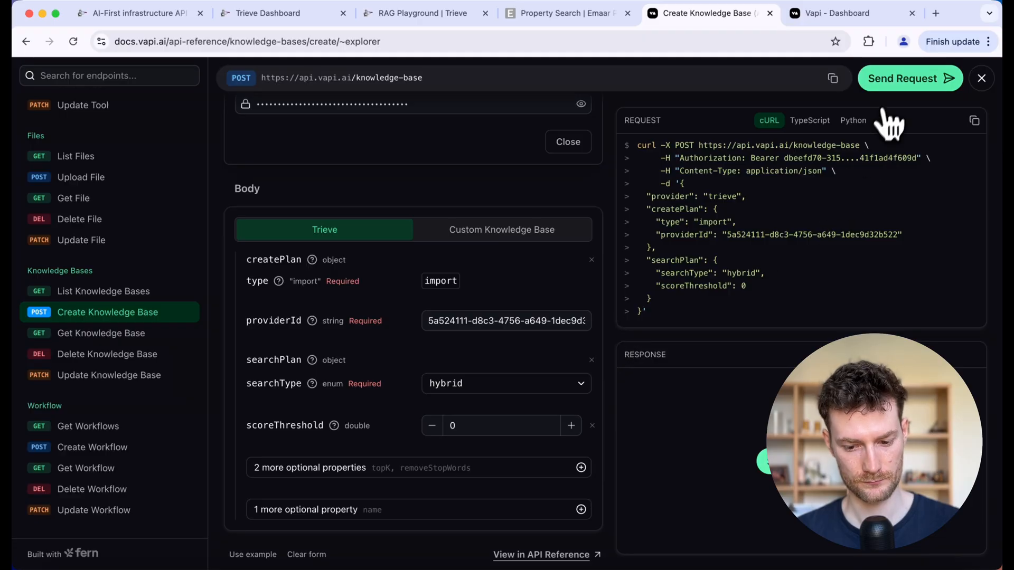
click(902, 78)
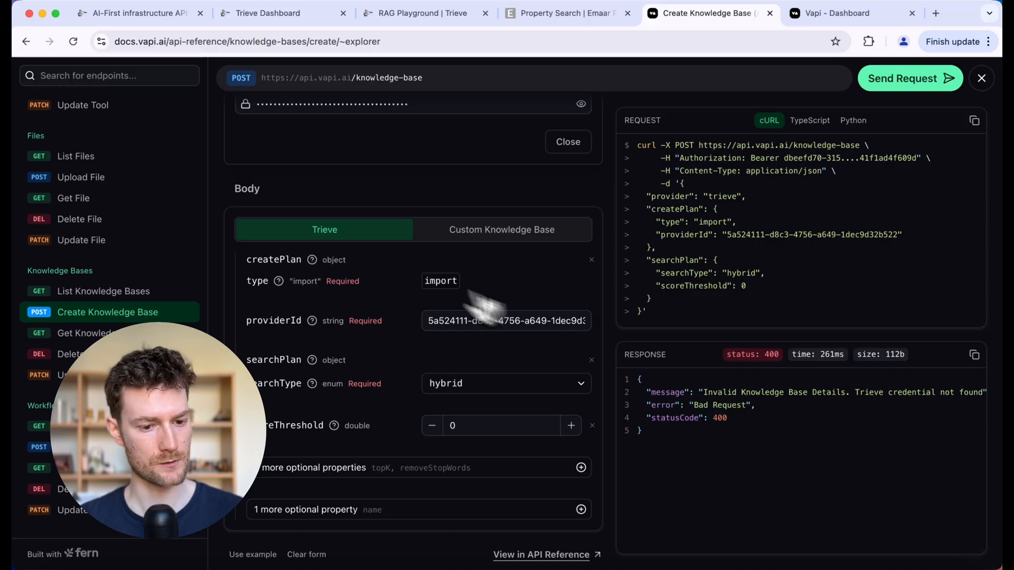
click(267, 13)
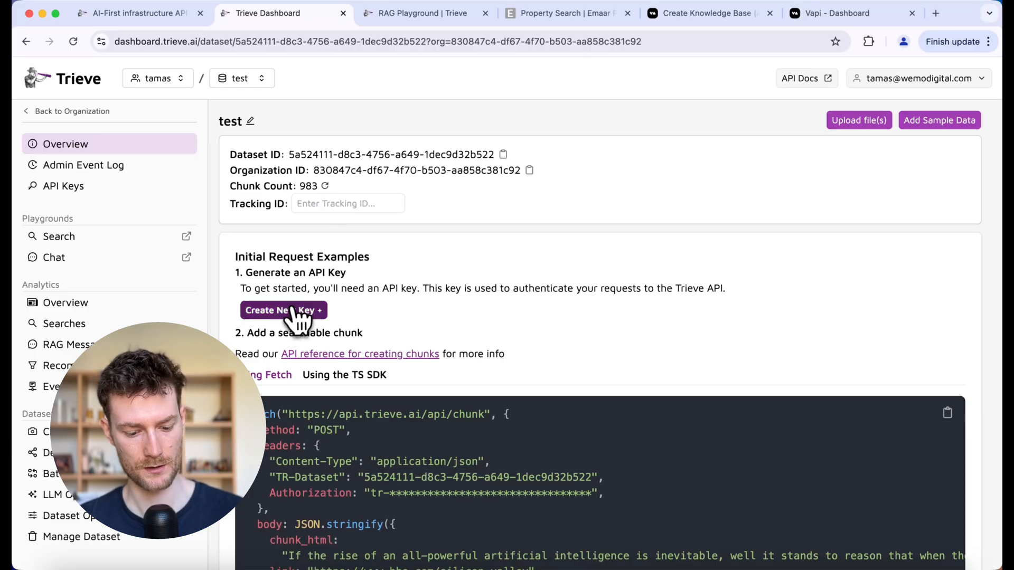
- Generate an Owner-permission Trieve API key named 'vapi'
click(283, 310)
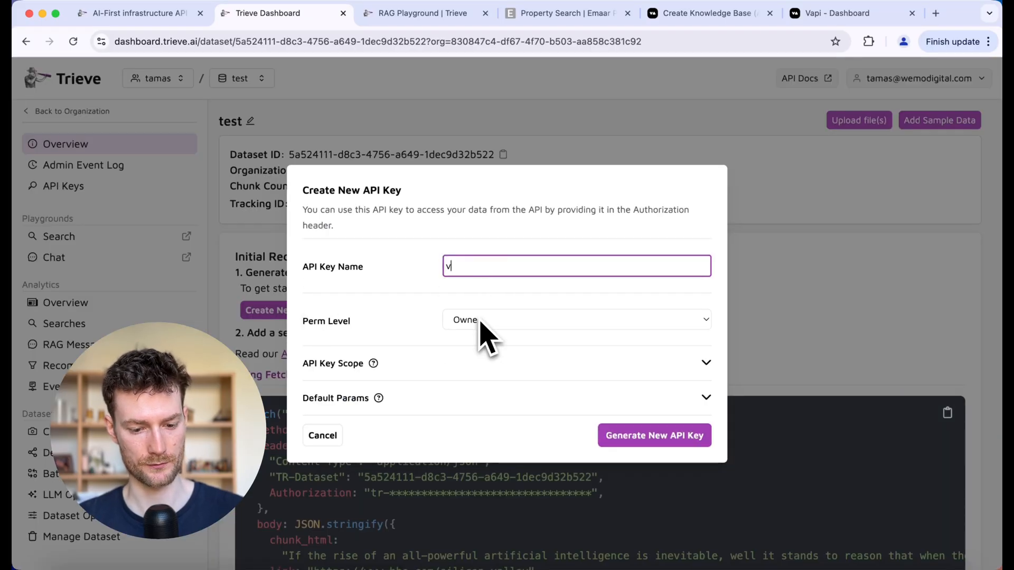
text(api)
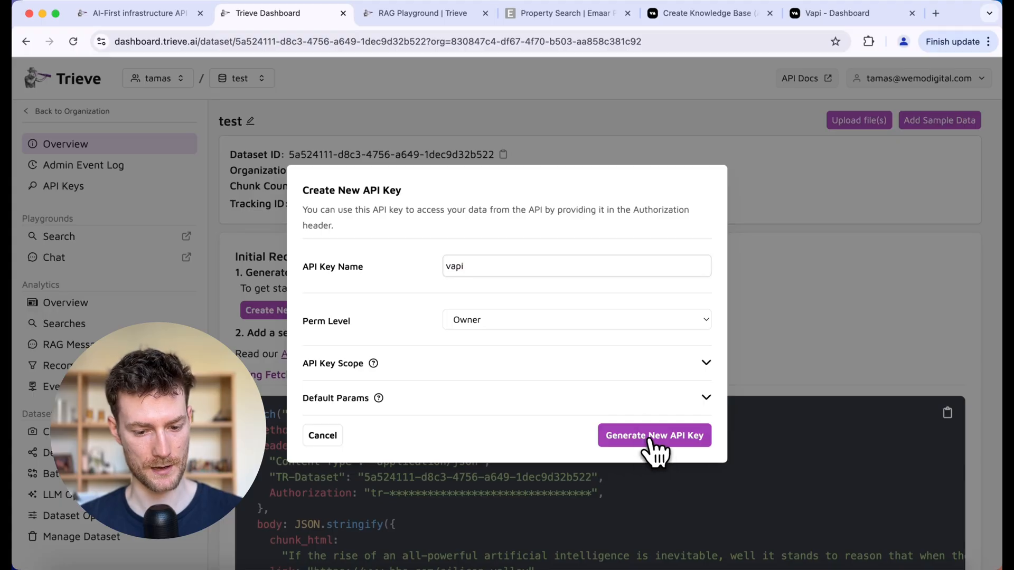
click(654, 435)
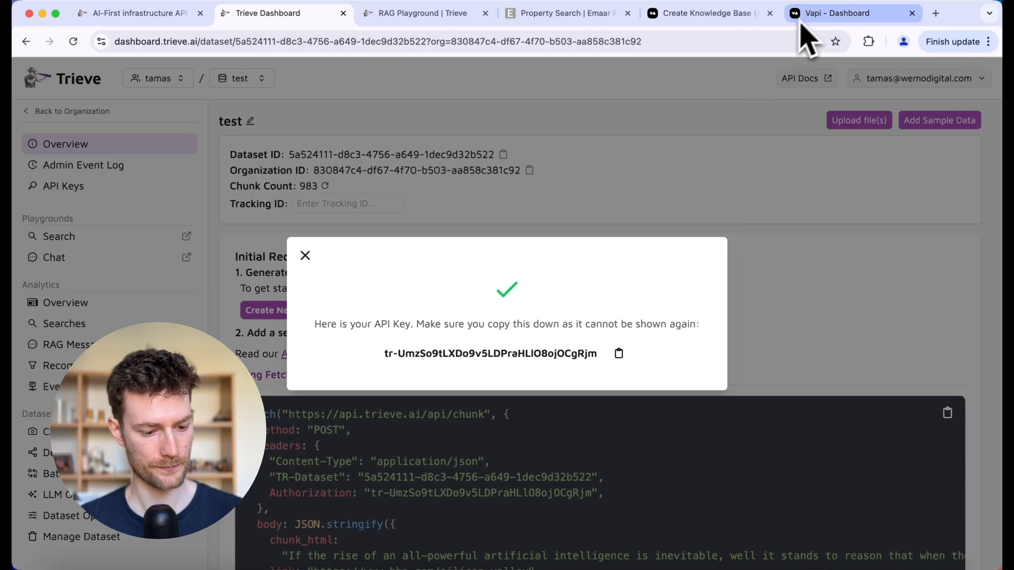
click(833, 13)
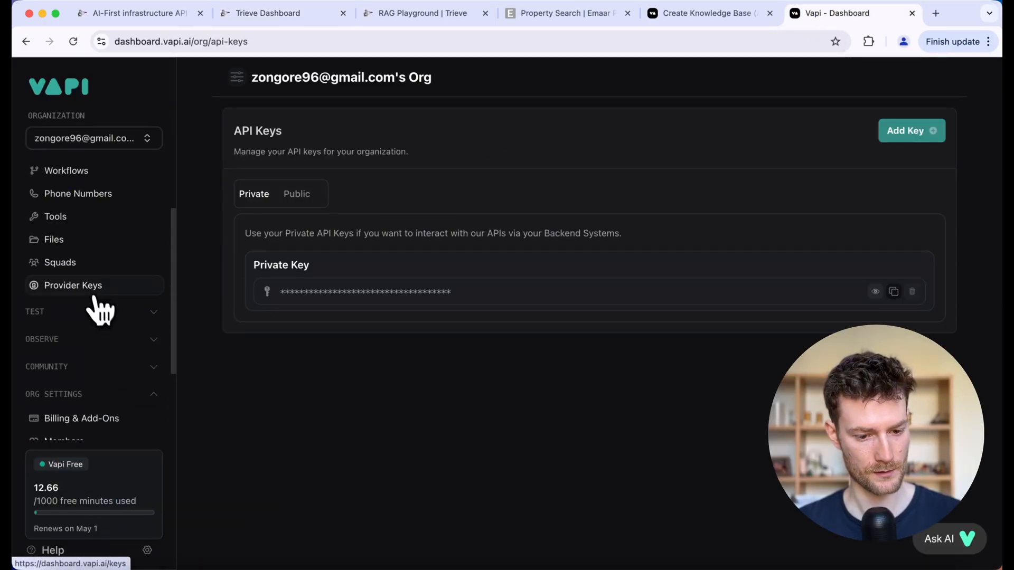
- Save the Trieve API key under Vector Store Providers in Vapi's Provider Keys
click(73, 286)
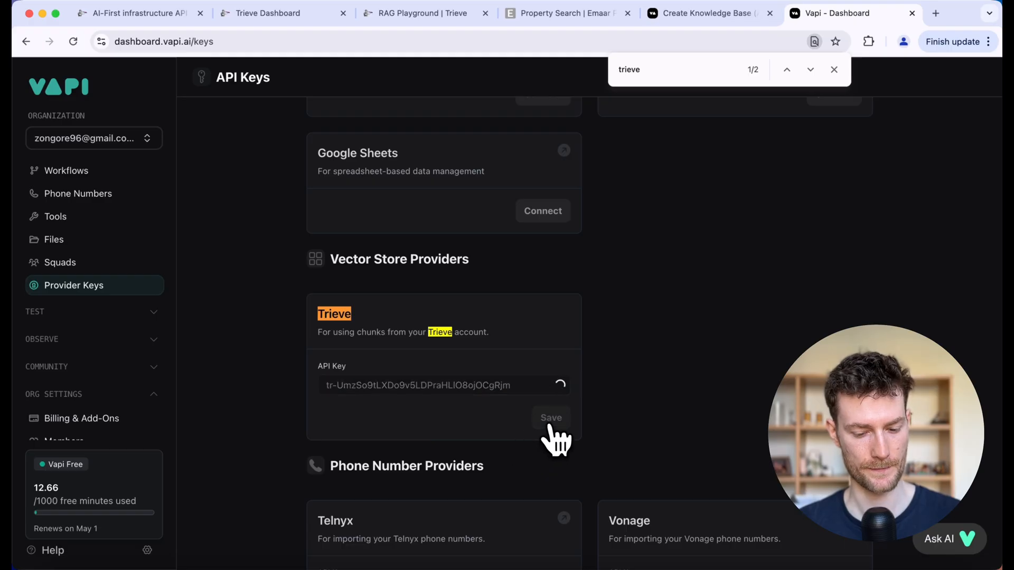
click(551, 418)
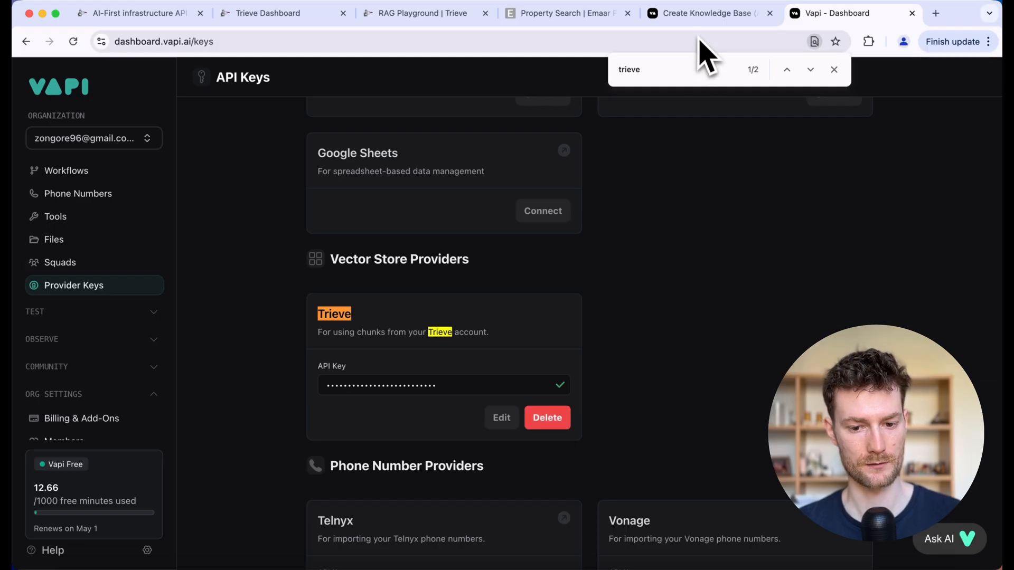
- Add name 'emaar-properties' to the Create Knowledge Base request and send it, getting 201
click(710, 12)
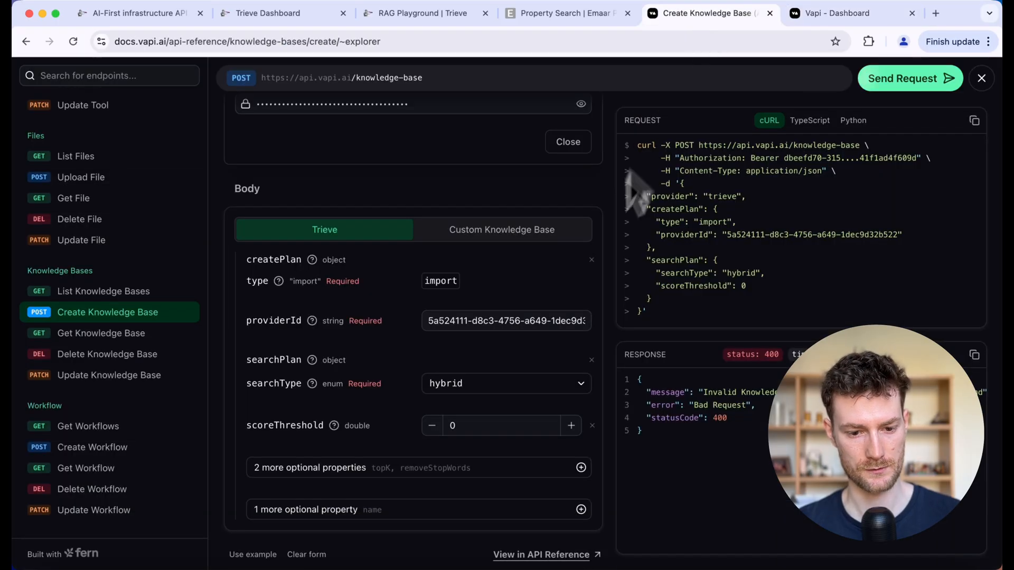
click(568, 141)
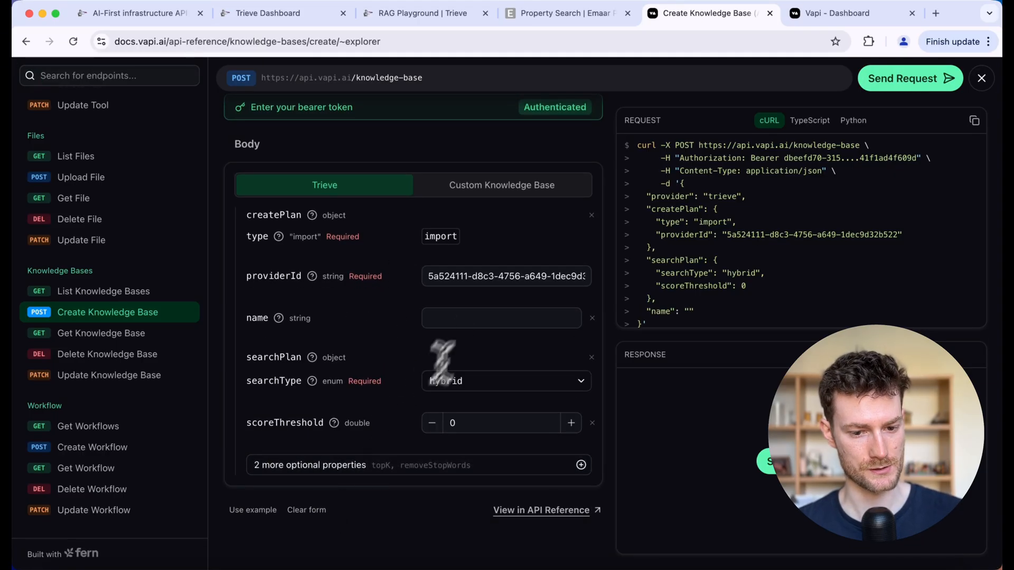
click(501, 318)
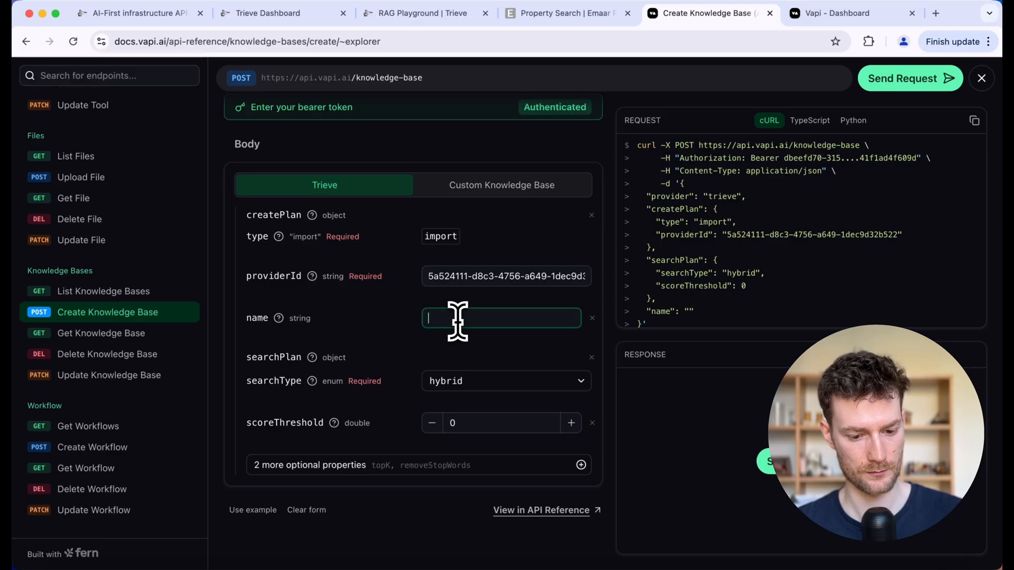
text(emaar-properties)
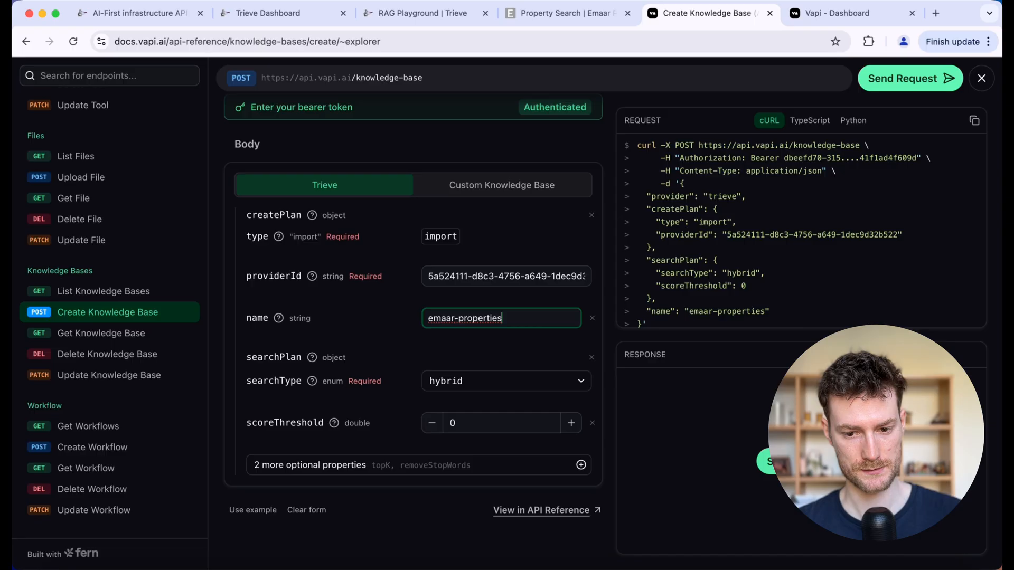
click(910, 78)
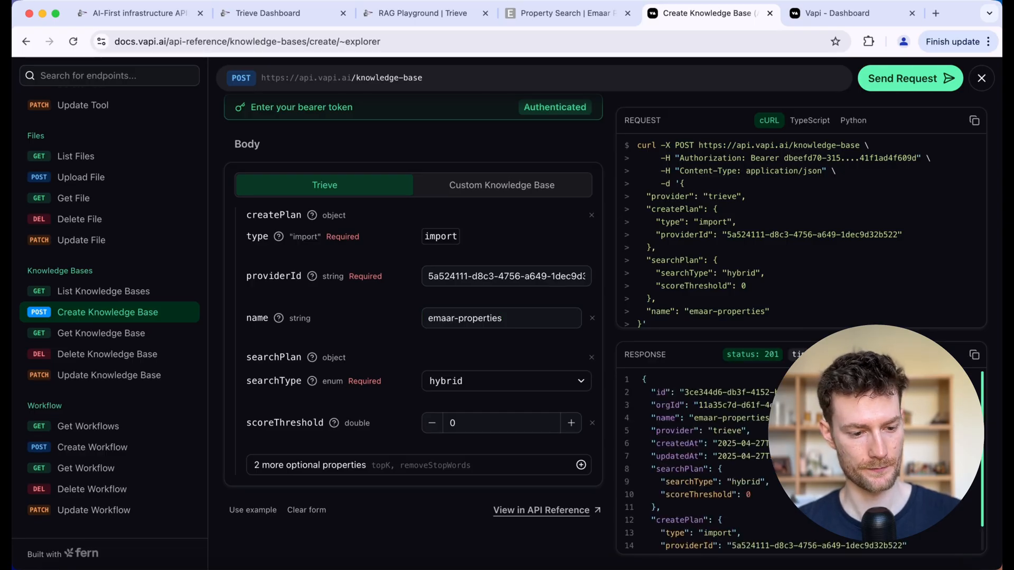
click(841, 13)
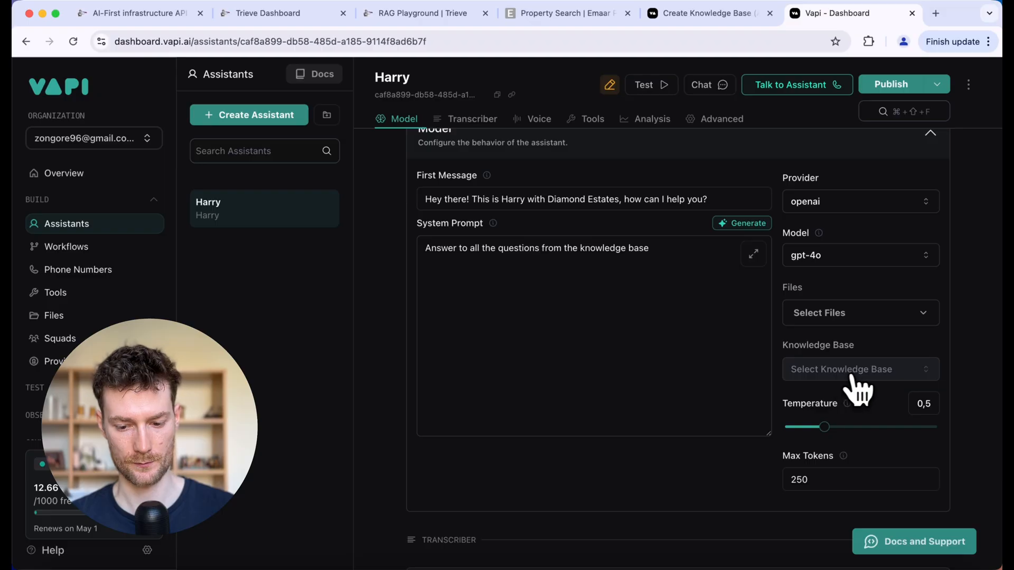
- Attach the emaar-properties knowledge base to Harry, publish, then start and end a test call
click(861, 369)
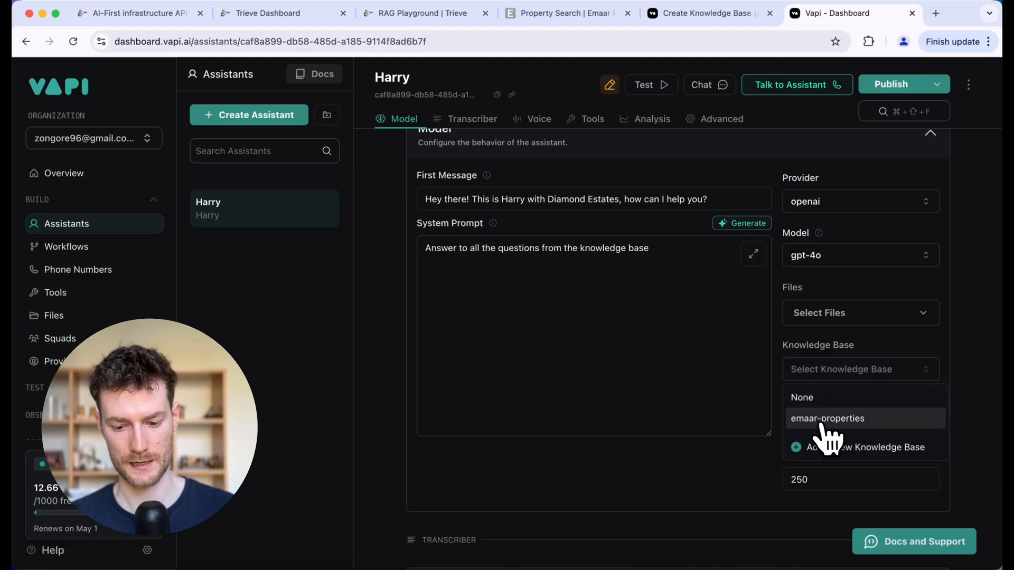
click(827, 418)
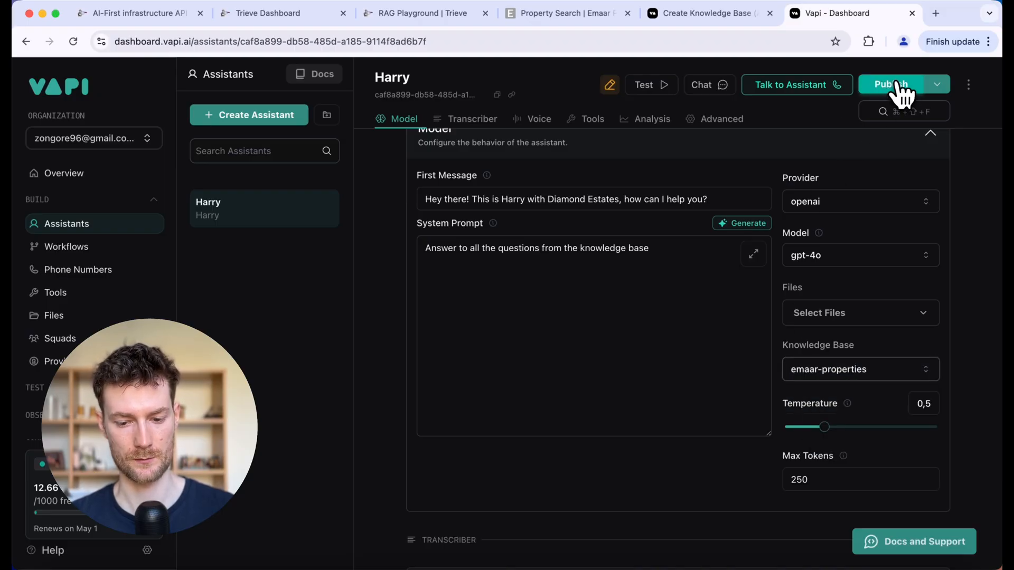
click(892, 84)
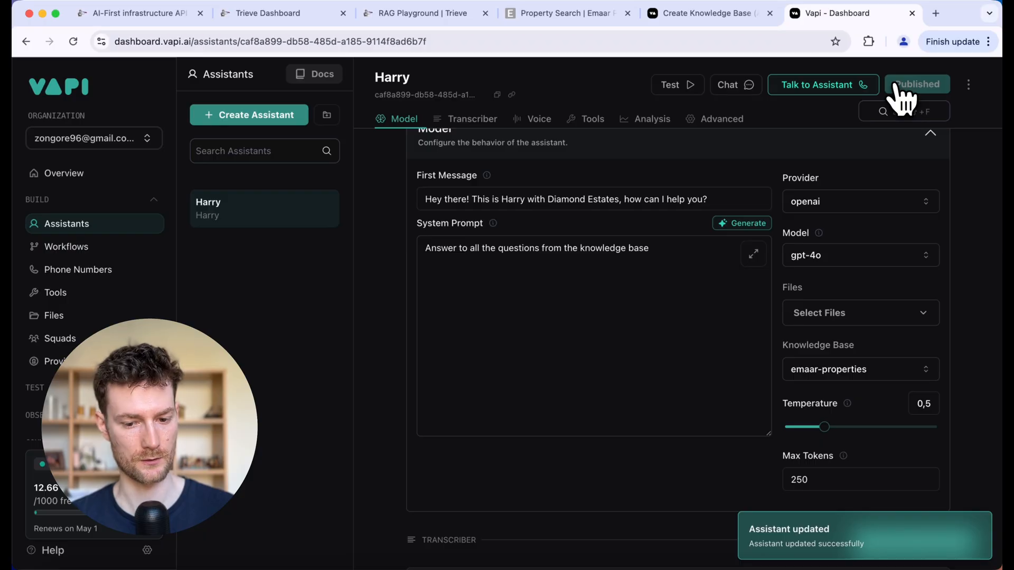
mouse_move(835, 119)
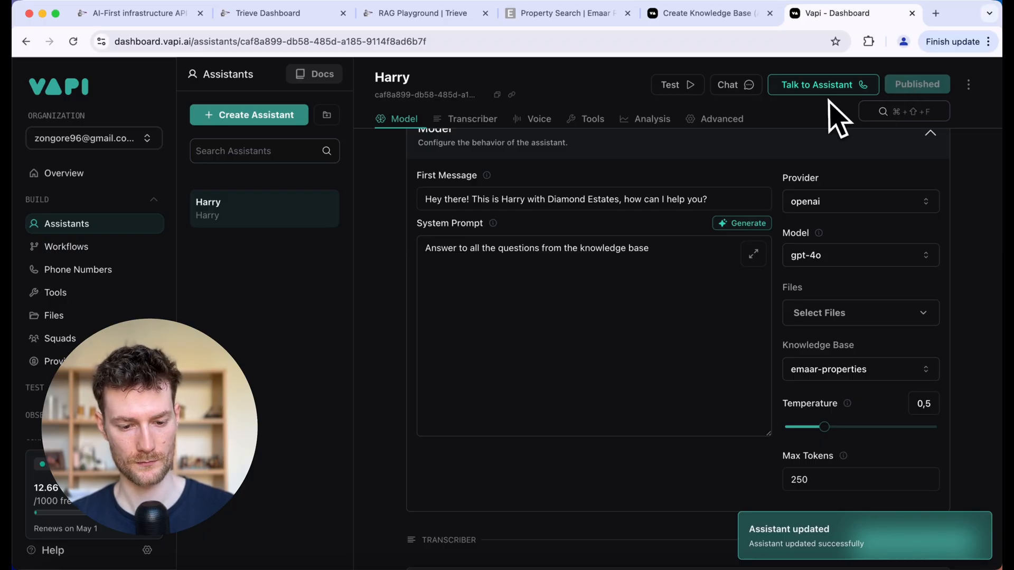
click(823, 84)
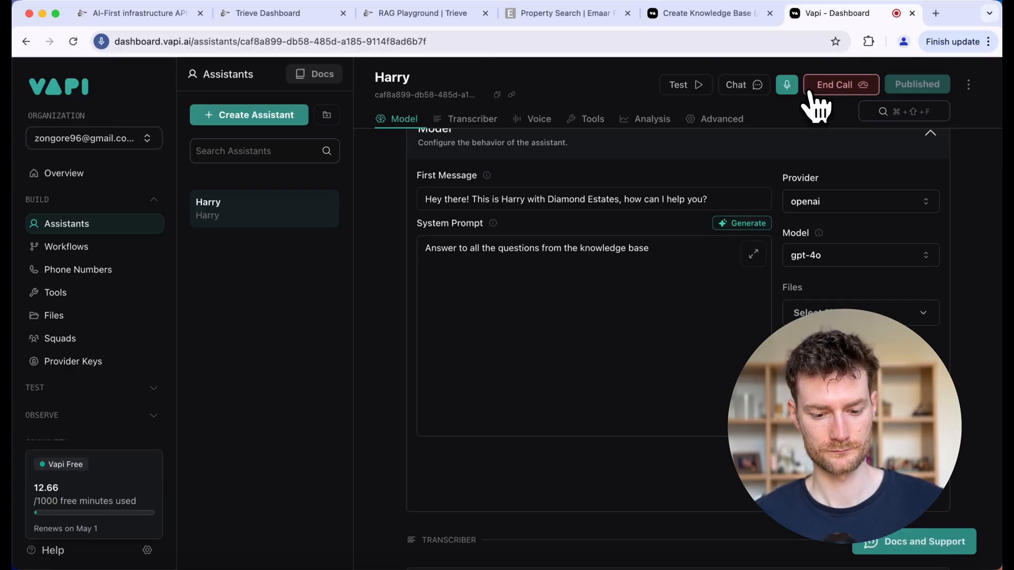
click(420, 13)
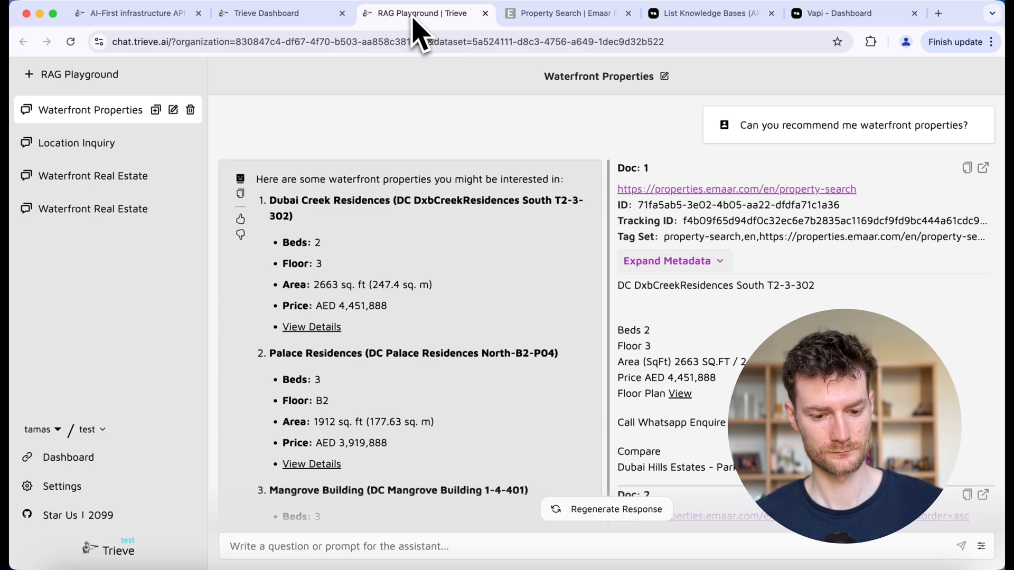
mouse_move(459, 269)
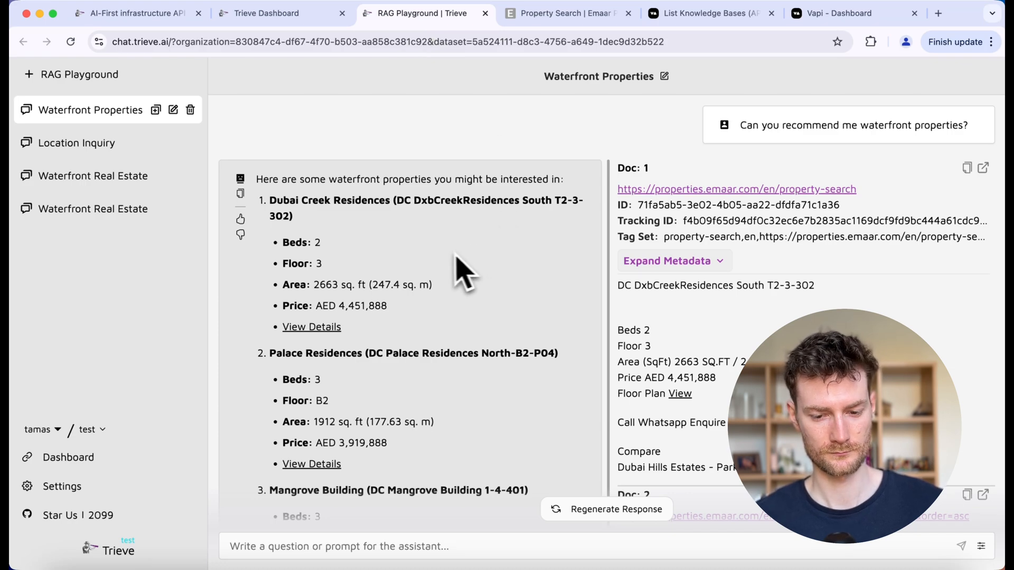
mouse_move(325, 250)
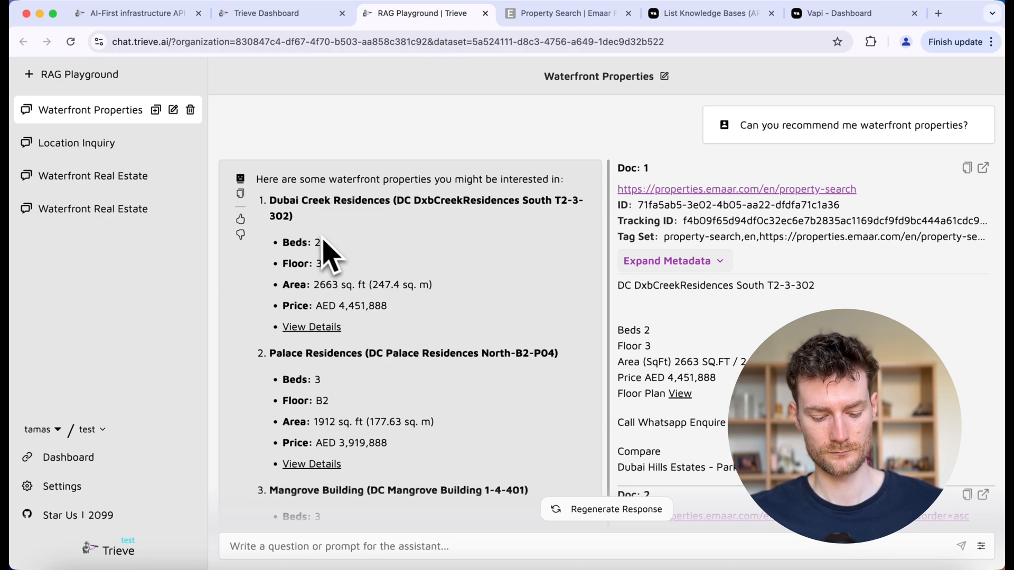
mouse_move(393, 229)
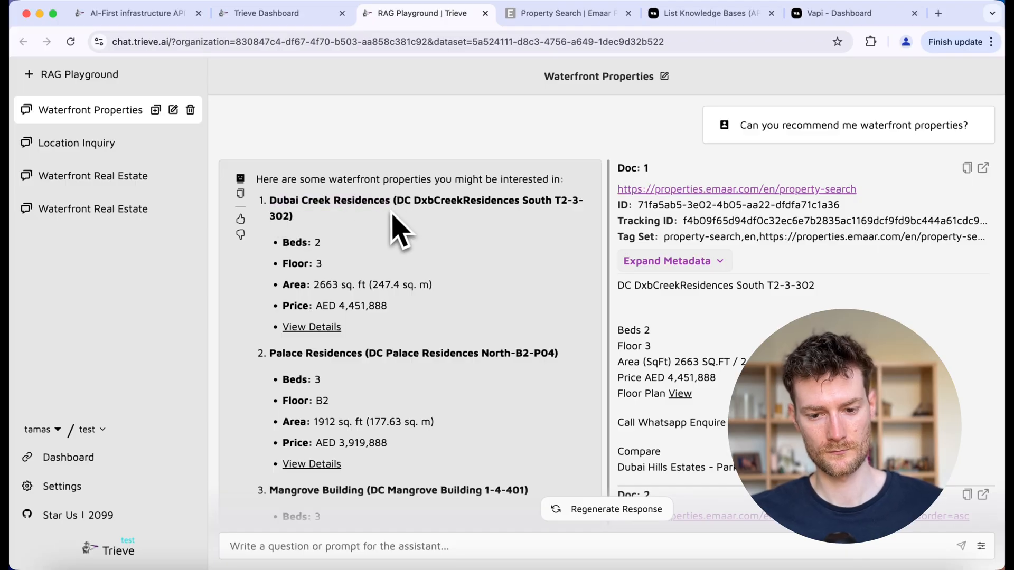
mouse_move(539, 235)
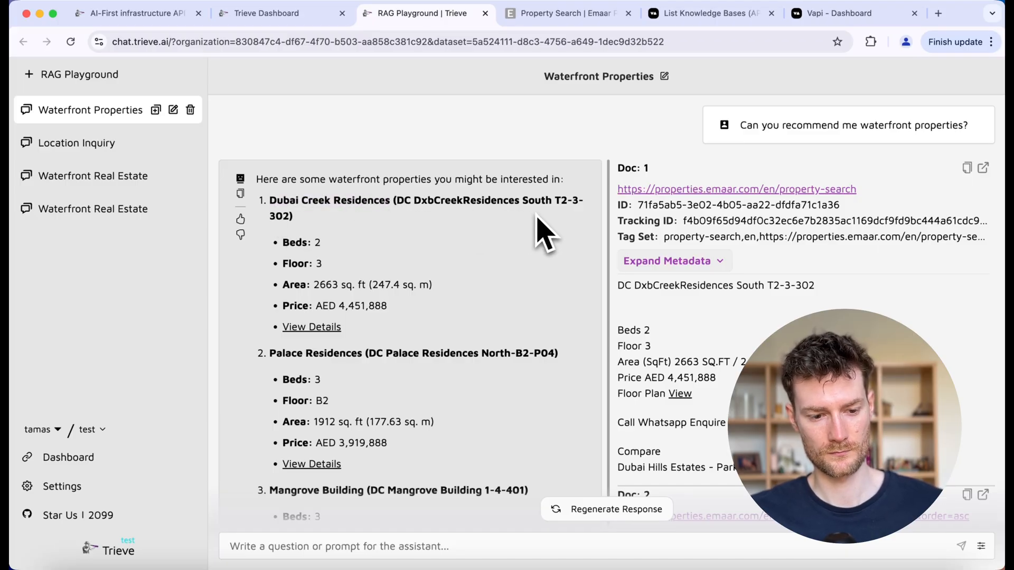
mouse_move(375, 282)
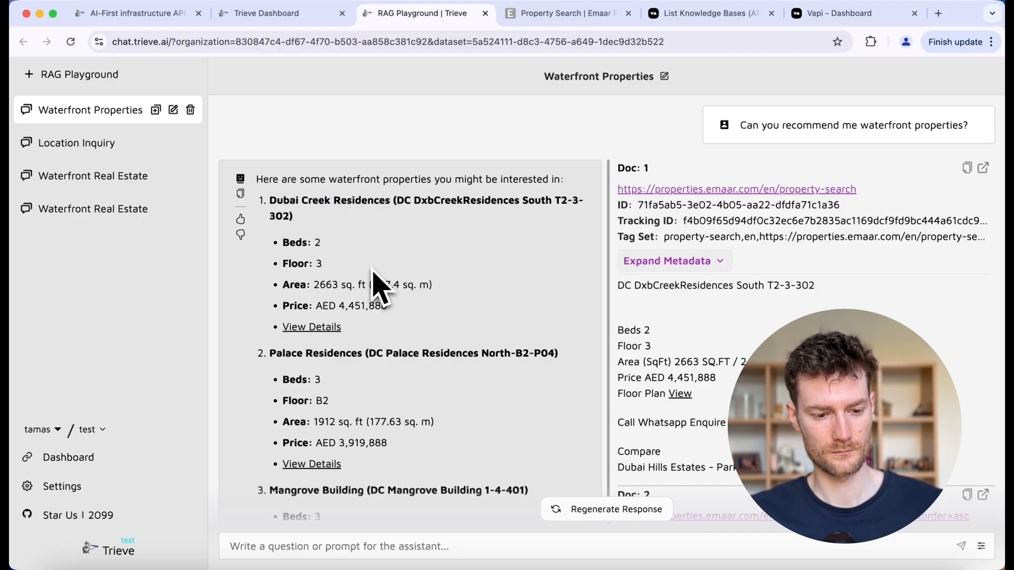
mouse_move(359, 296)
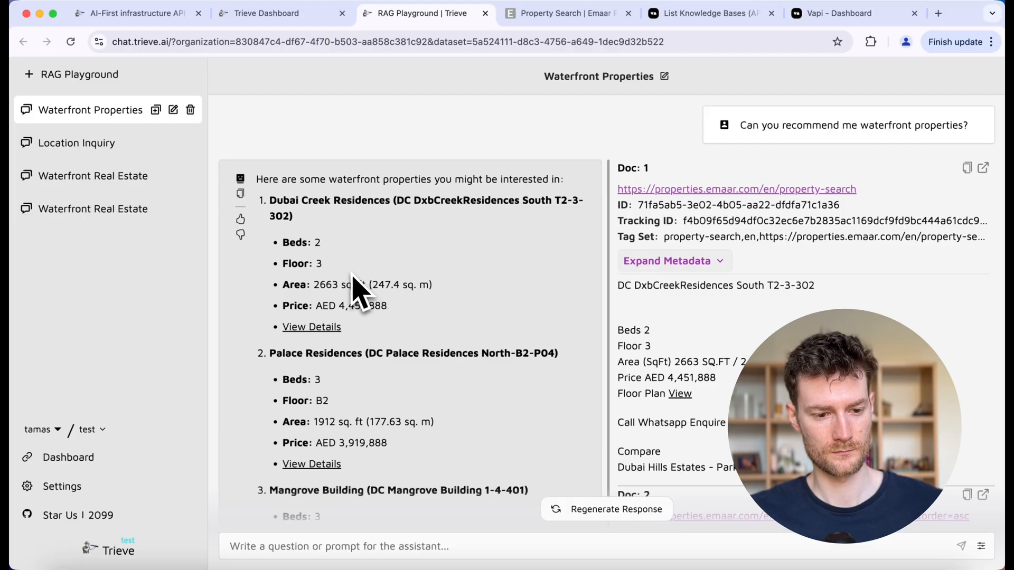
mouse_move(382, 279)
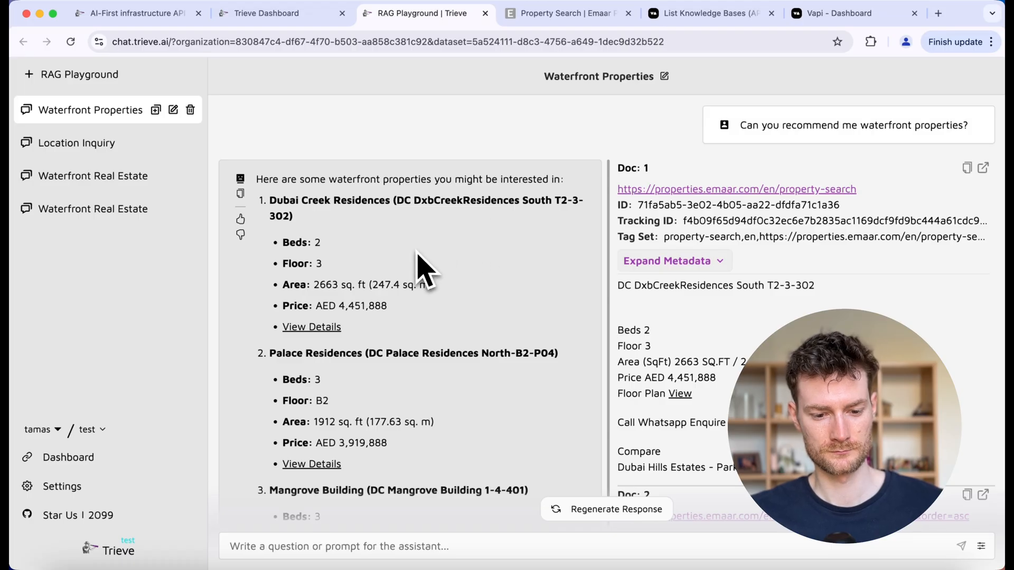
mouse_move(417, 271)
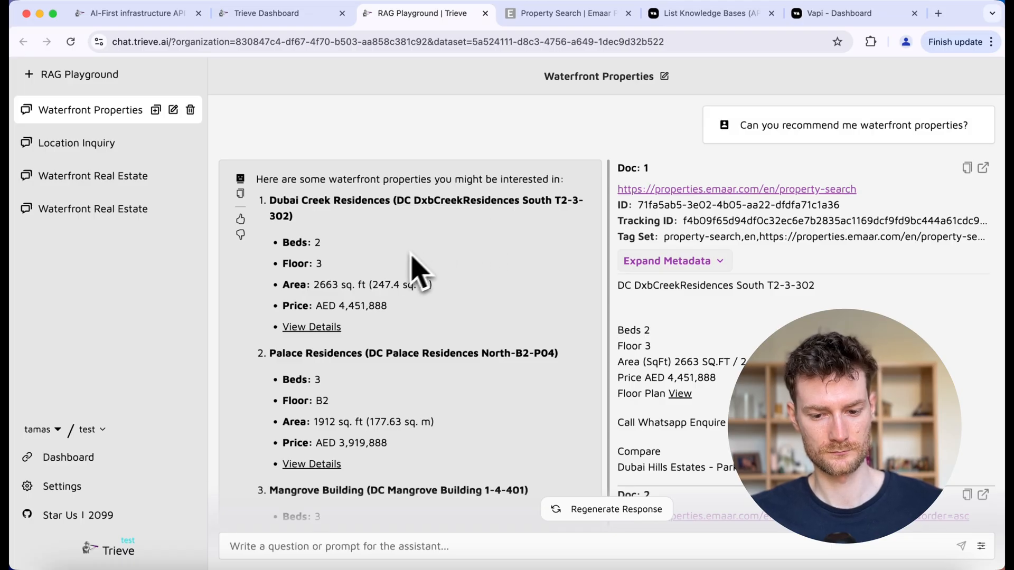
mouse_move(370, 317)
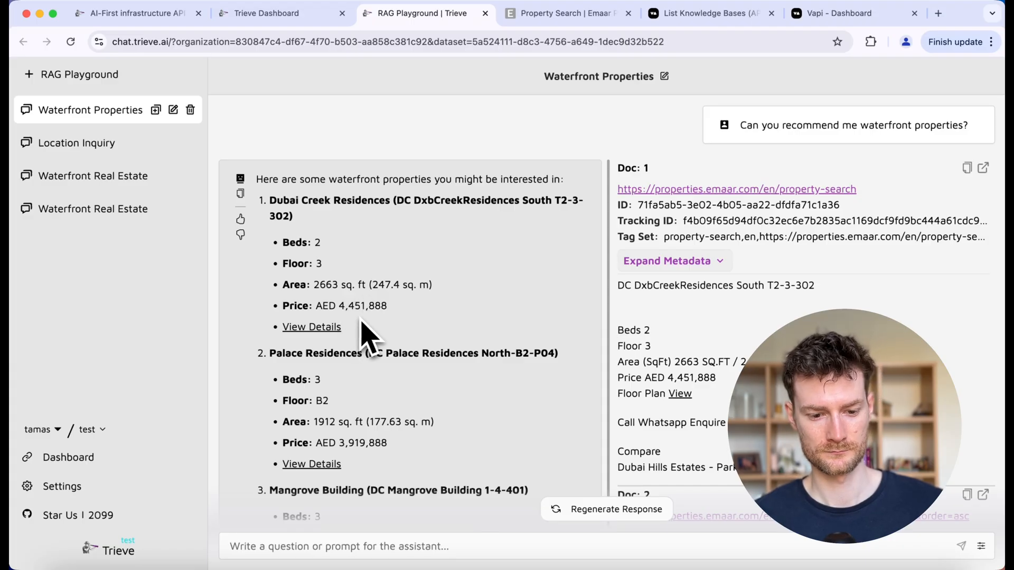
mouse_move(388, 338)
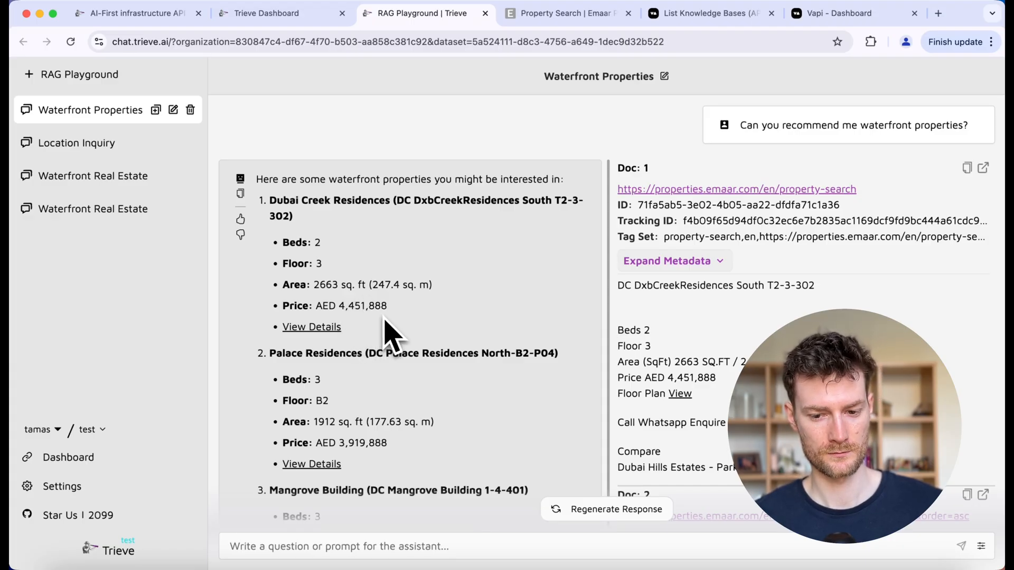
- Scroll the waterfront properties answer and view the Palace Residences listing details
scroll(down, 3)
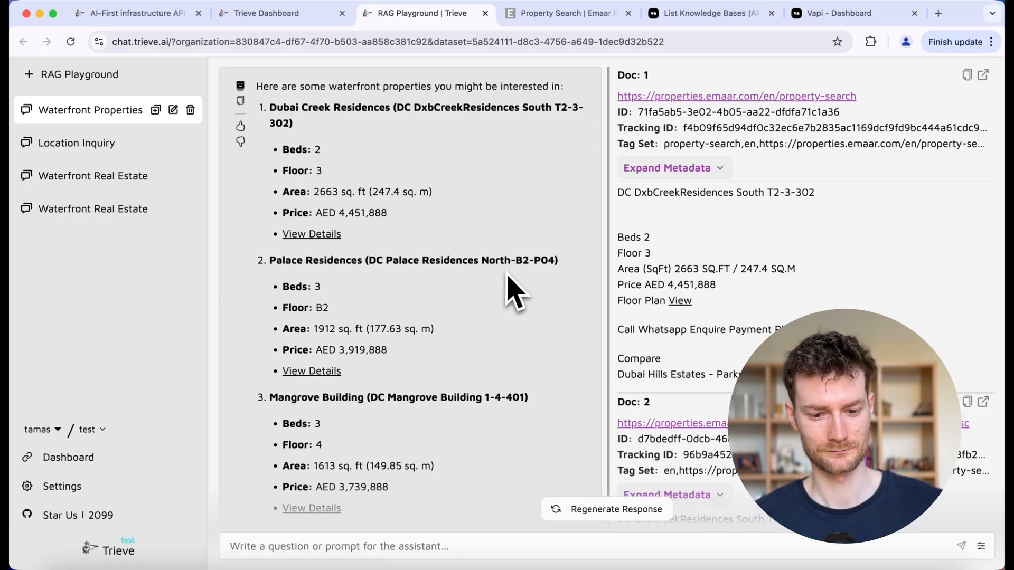
mouse_move(530, 310)
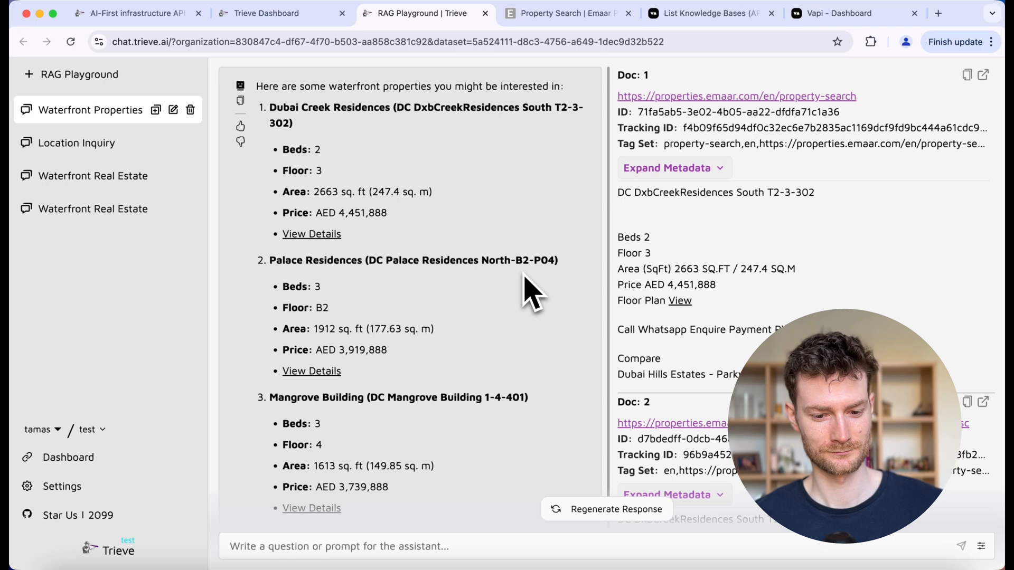
click(312, 371)
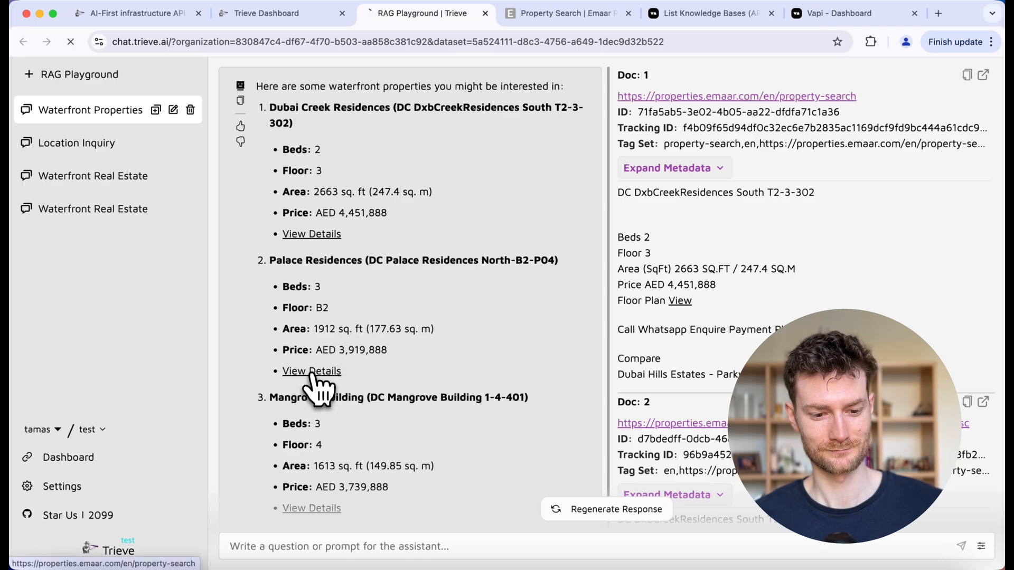